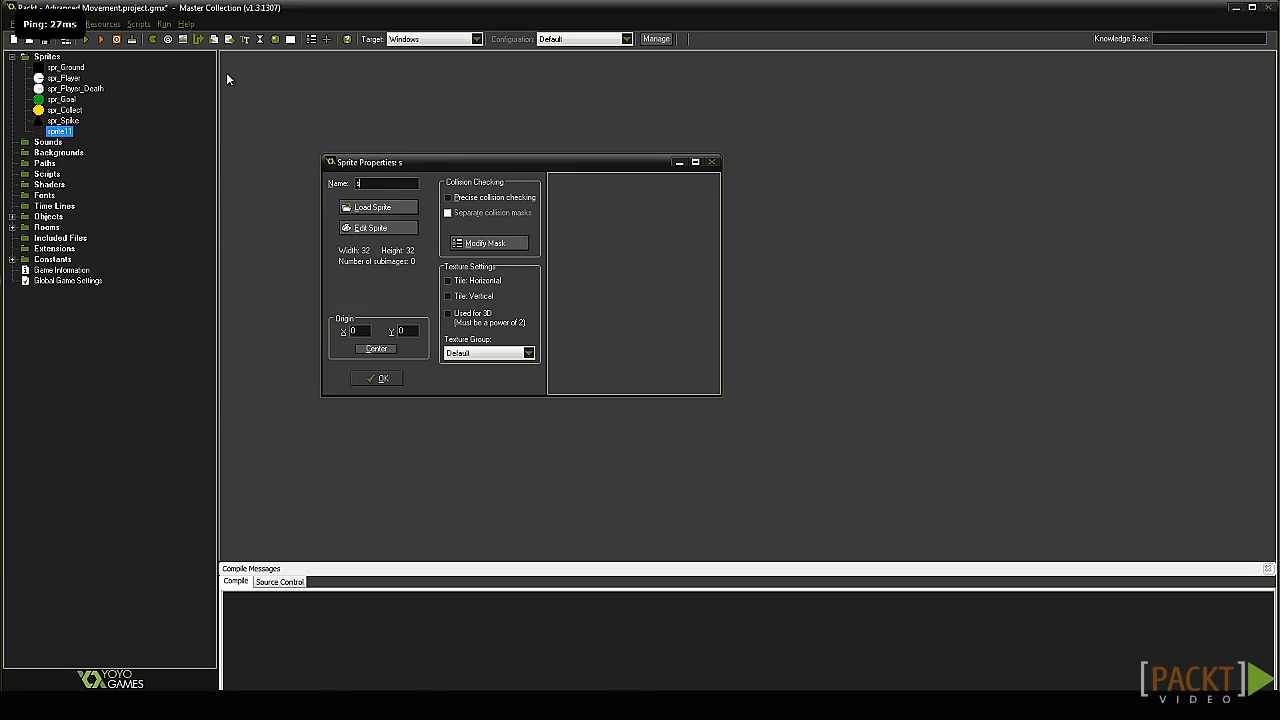
# Name the sprite spr_enemy and give it a new solid red 32x32 image.
pyautogui.write('spr_enemy')
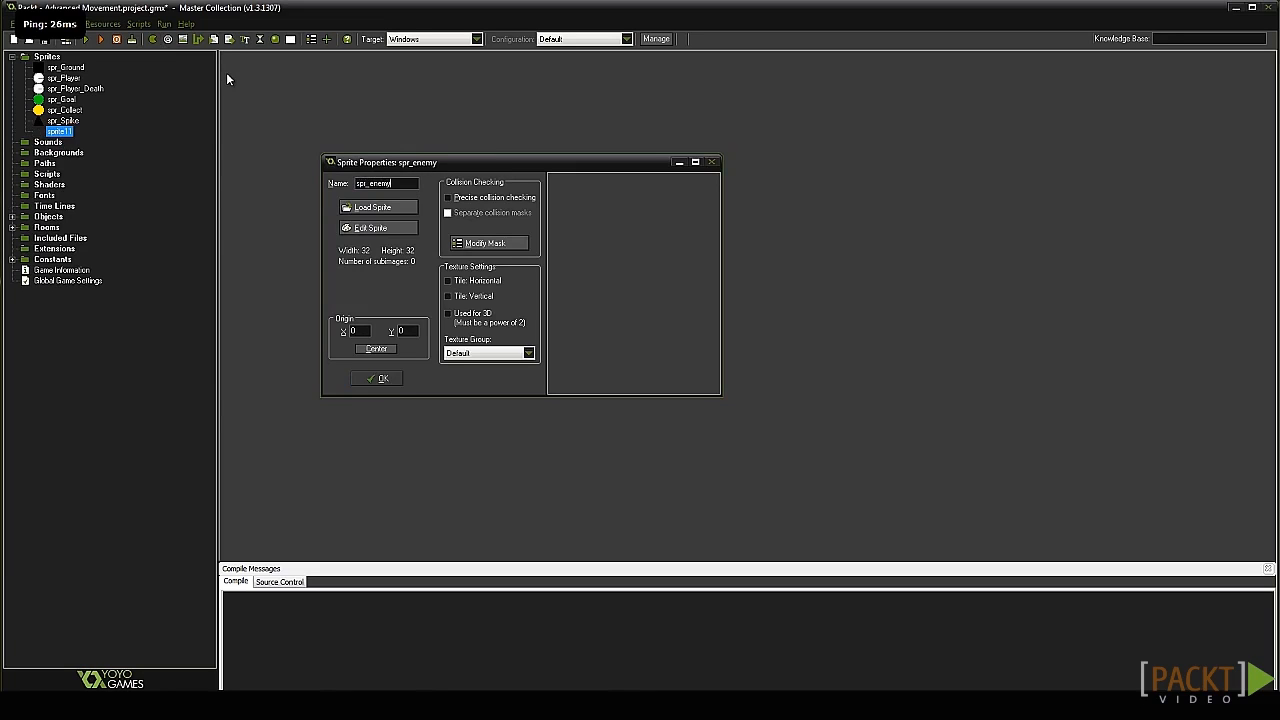
pyautogui.click(372, 228)
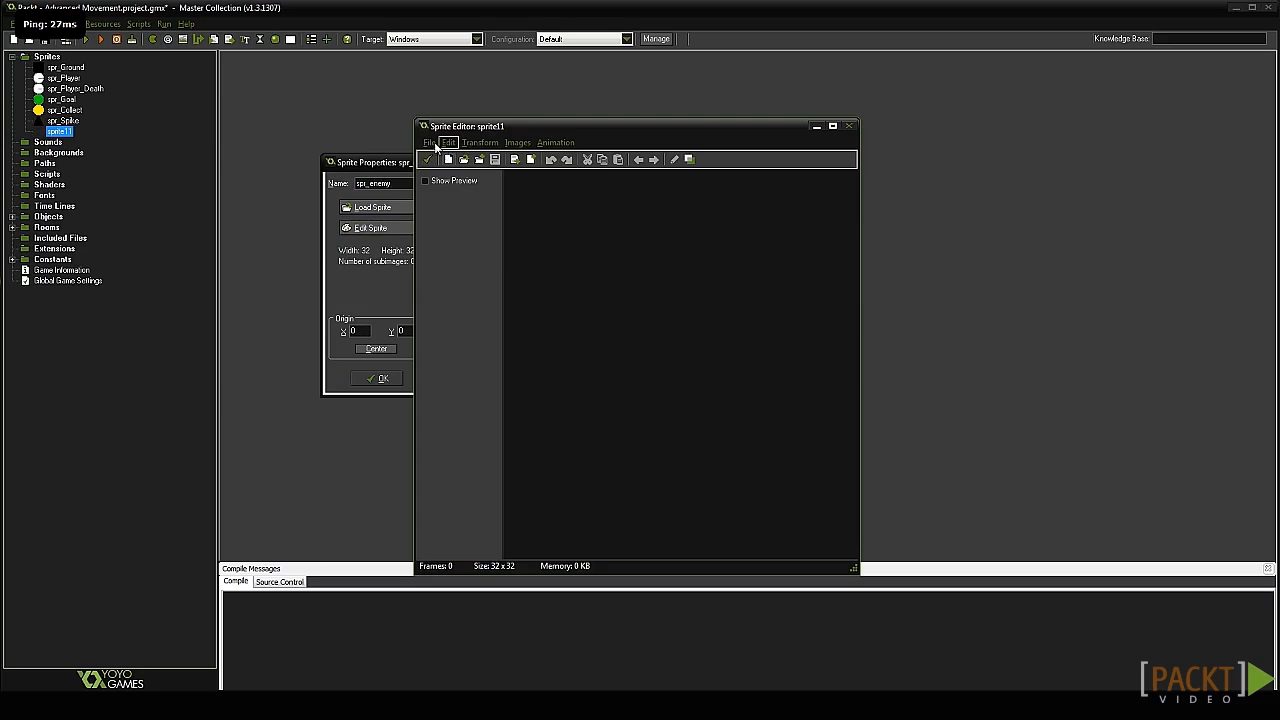
pyautogui.click(448, 160)
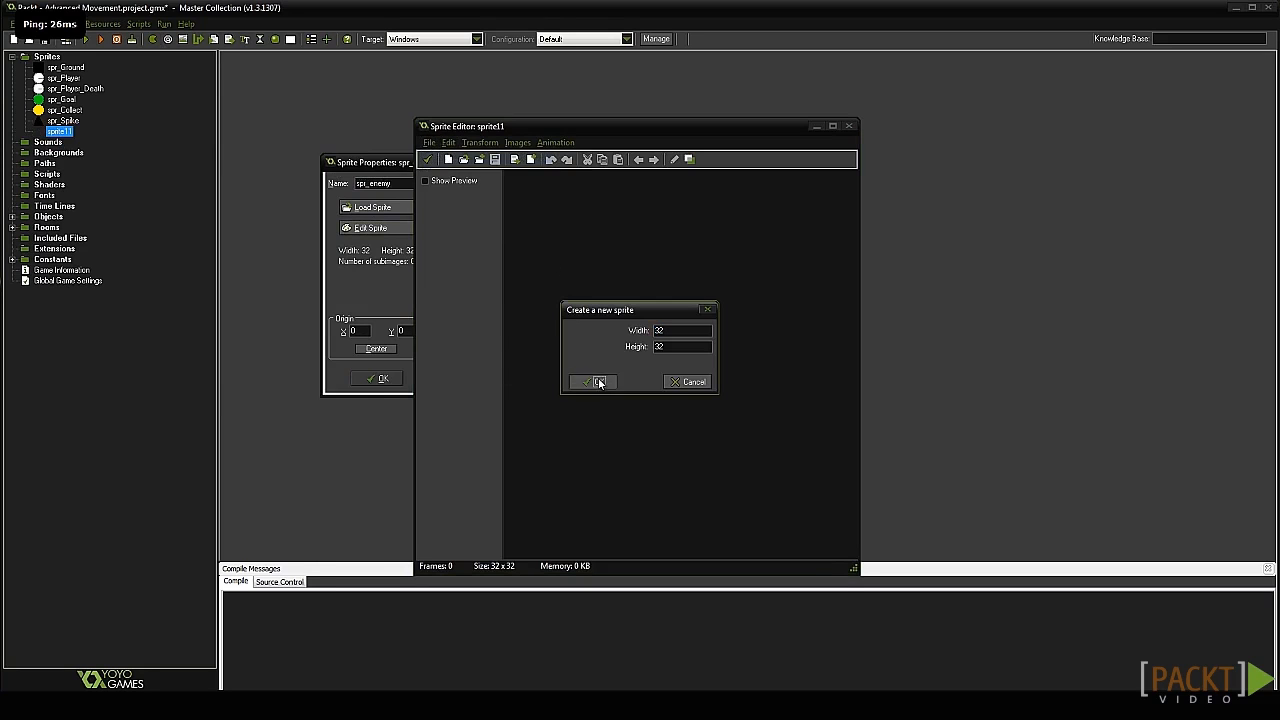
pyautogui.click(592, 382)
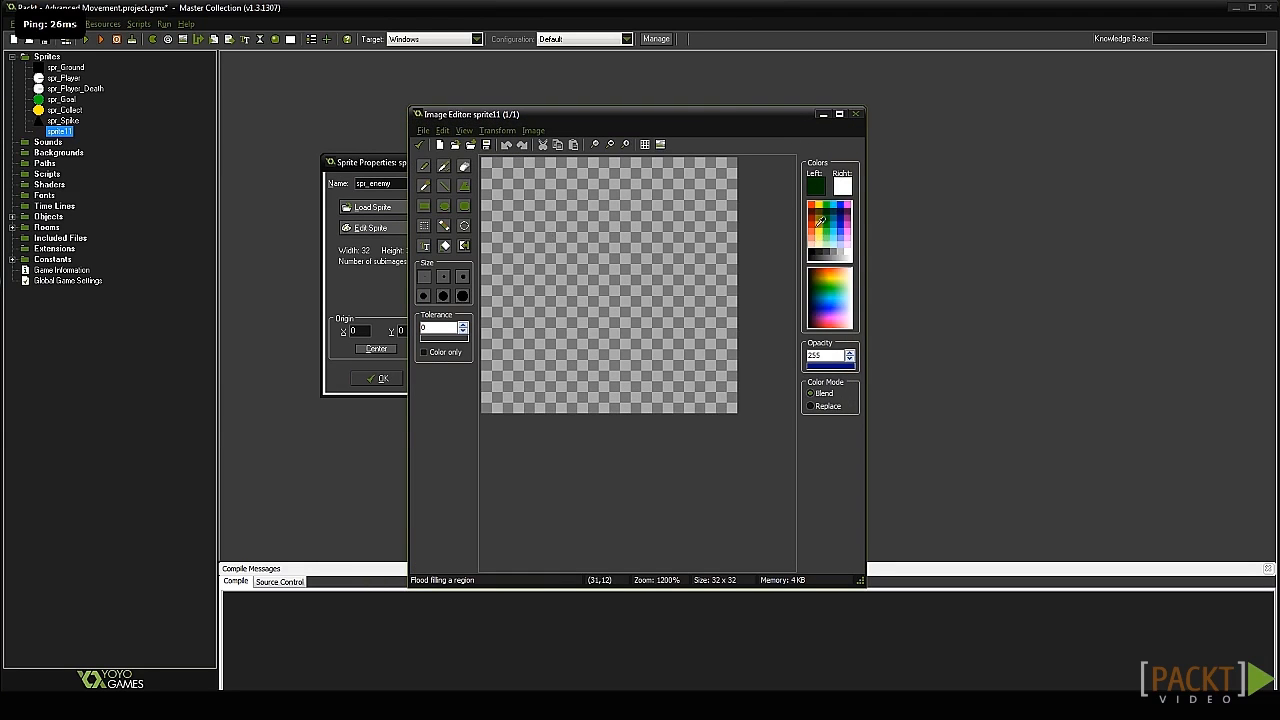
pyautogui.click(856, 112)
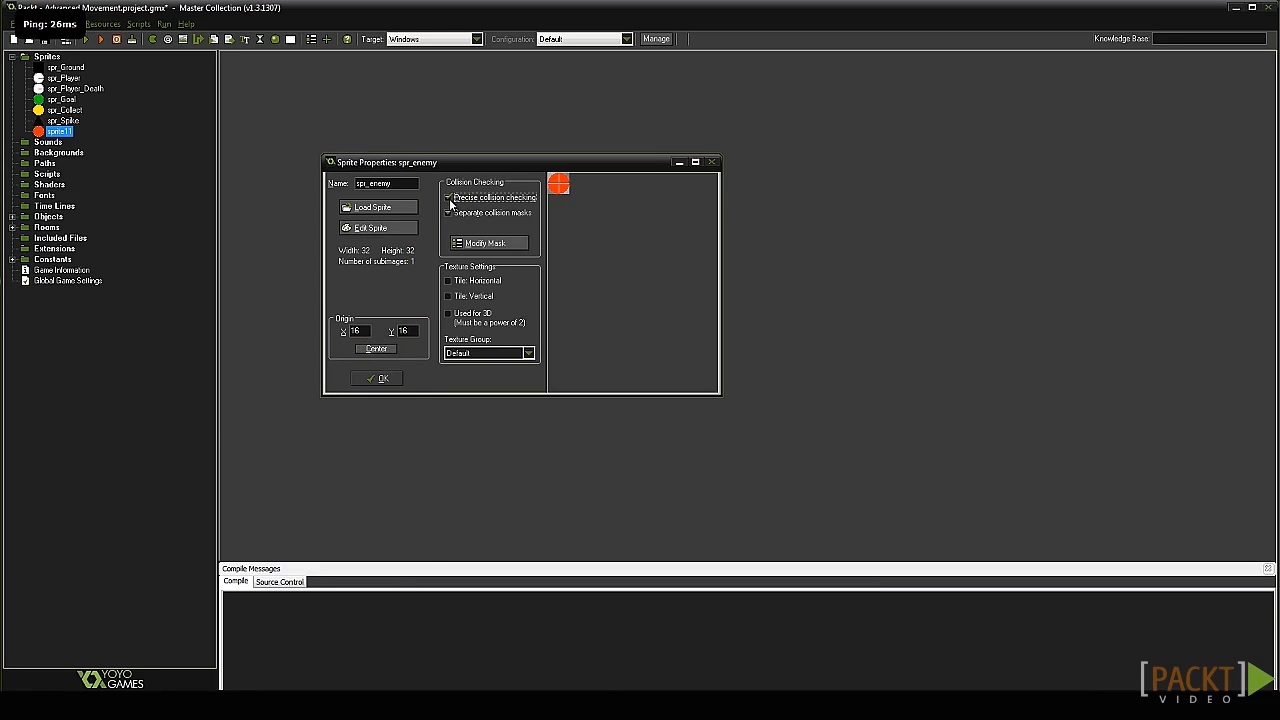
pyautogui.click(376, 378)
pyautogui.write('spr_Blocker')
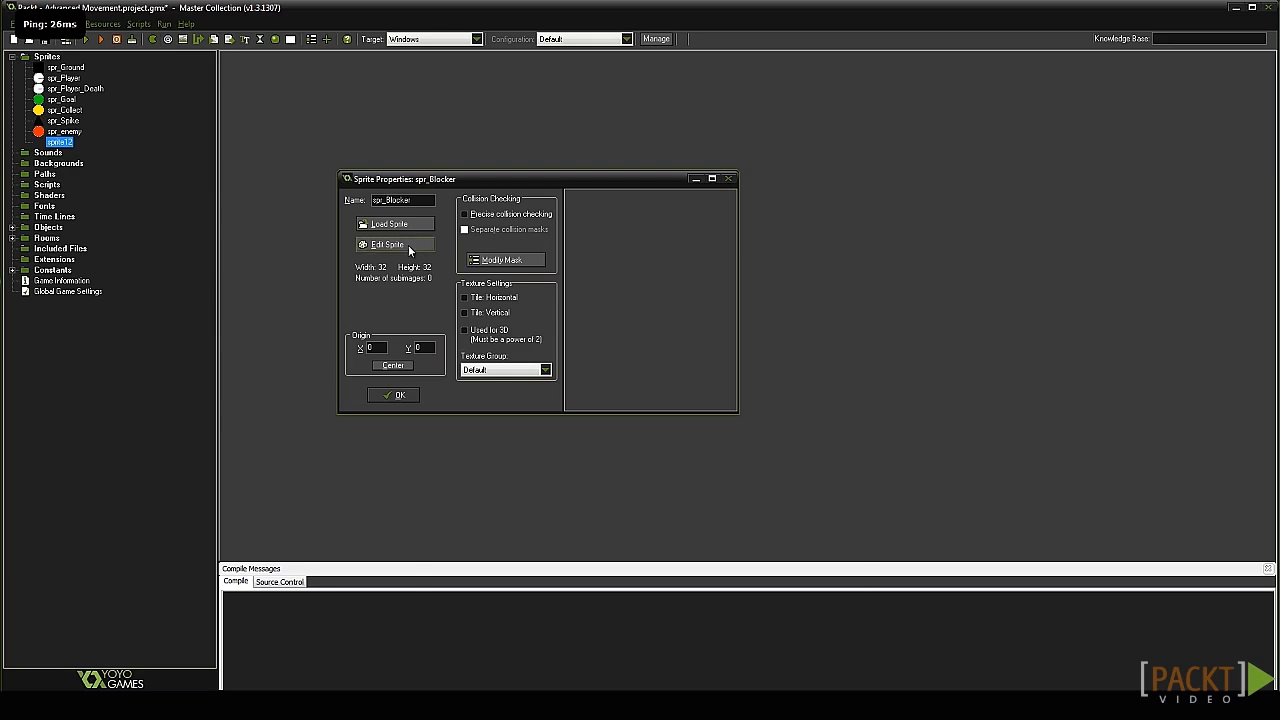
# Give spr_Blocker a new green 32x32 image and save the sprite.
pyautogui.click(388, 244)
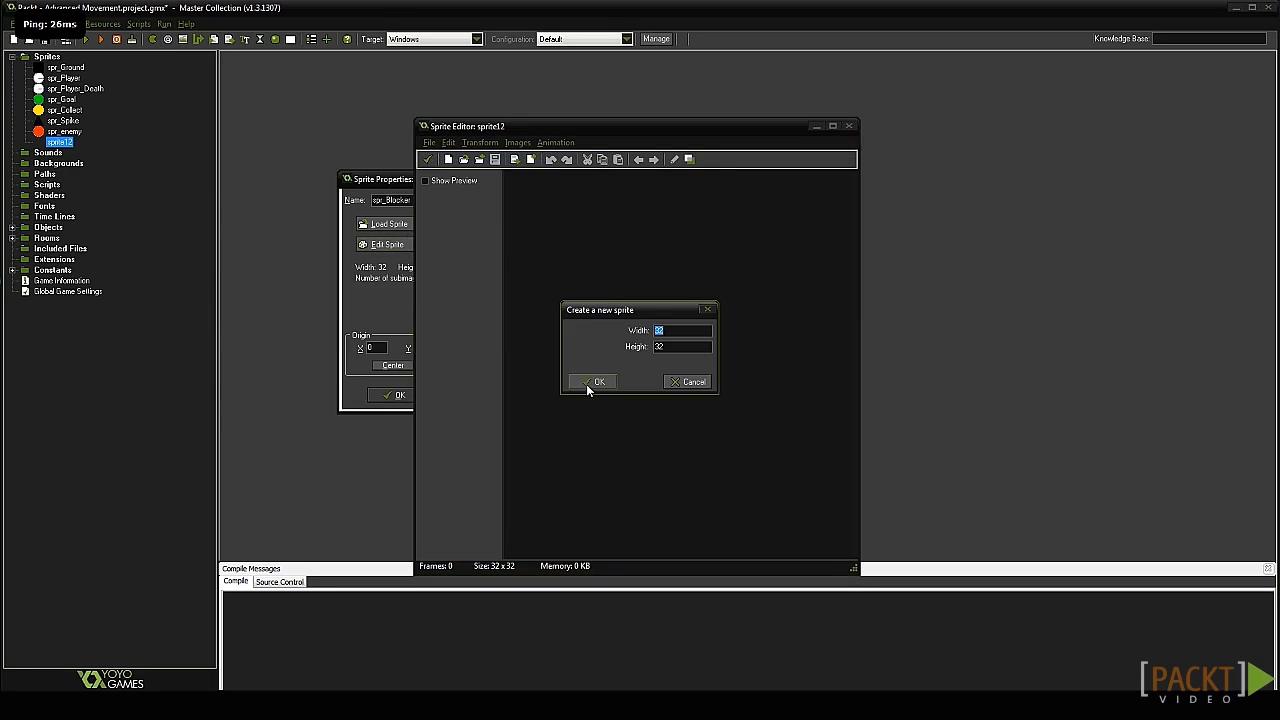
pyautogui.click(596, 382)
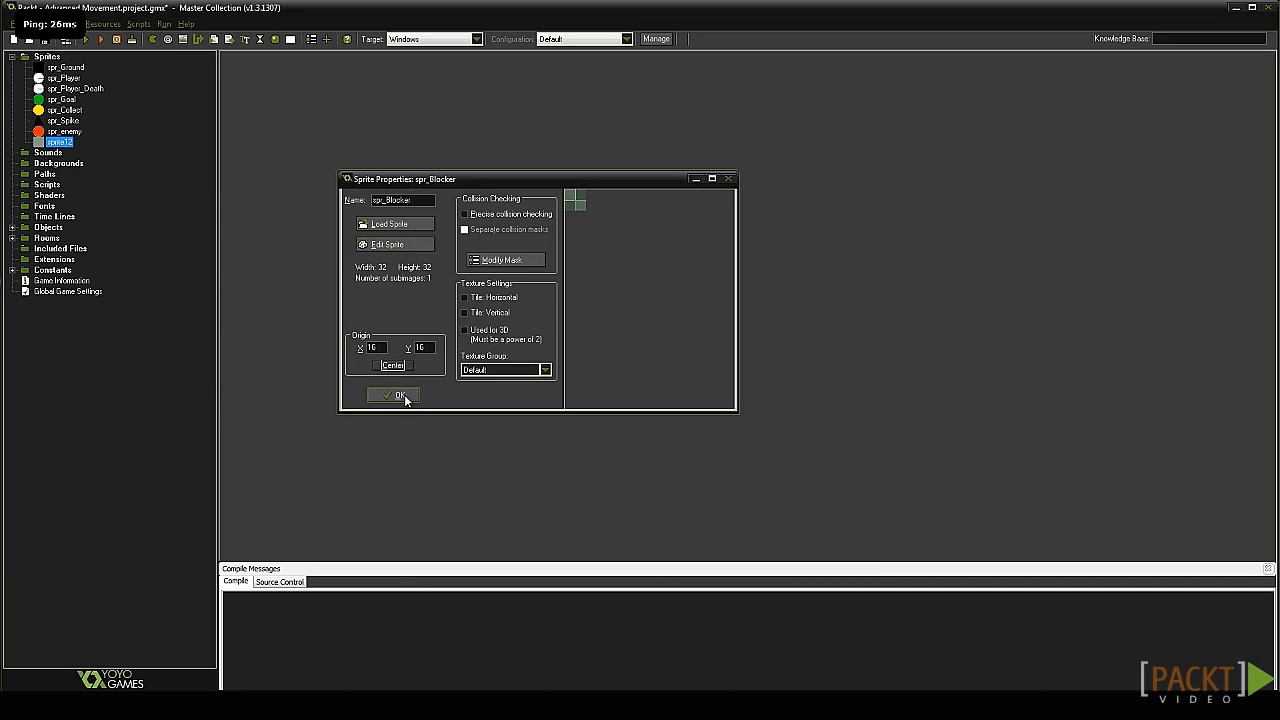
pyautogui.click(392, 396)
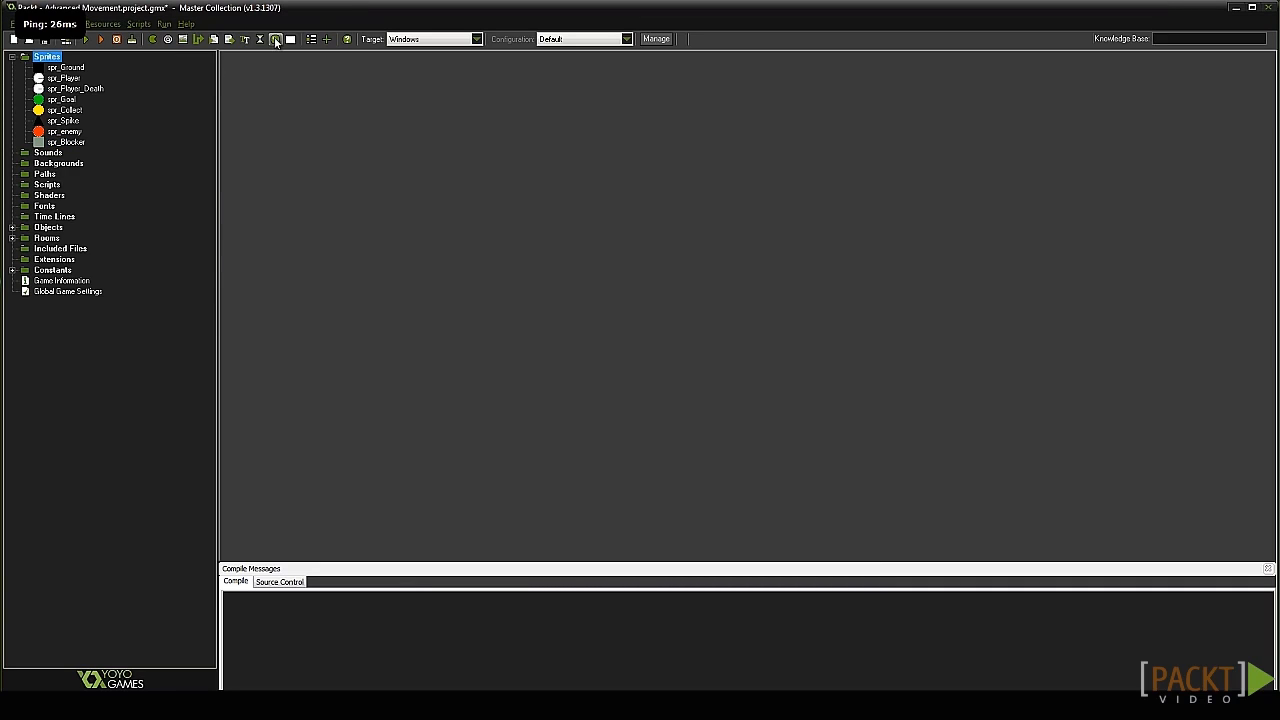
pyautogui.moveTo(276, 40)
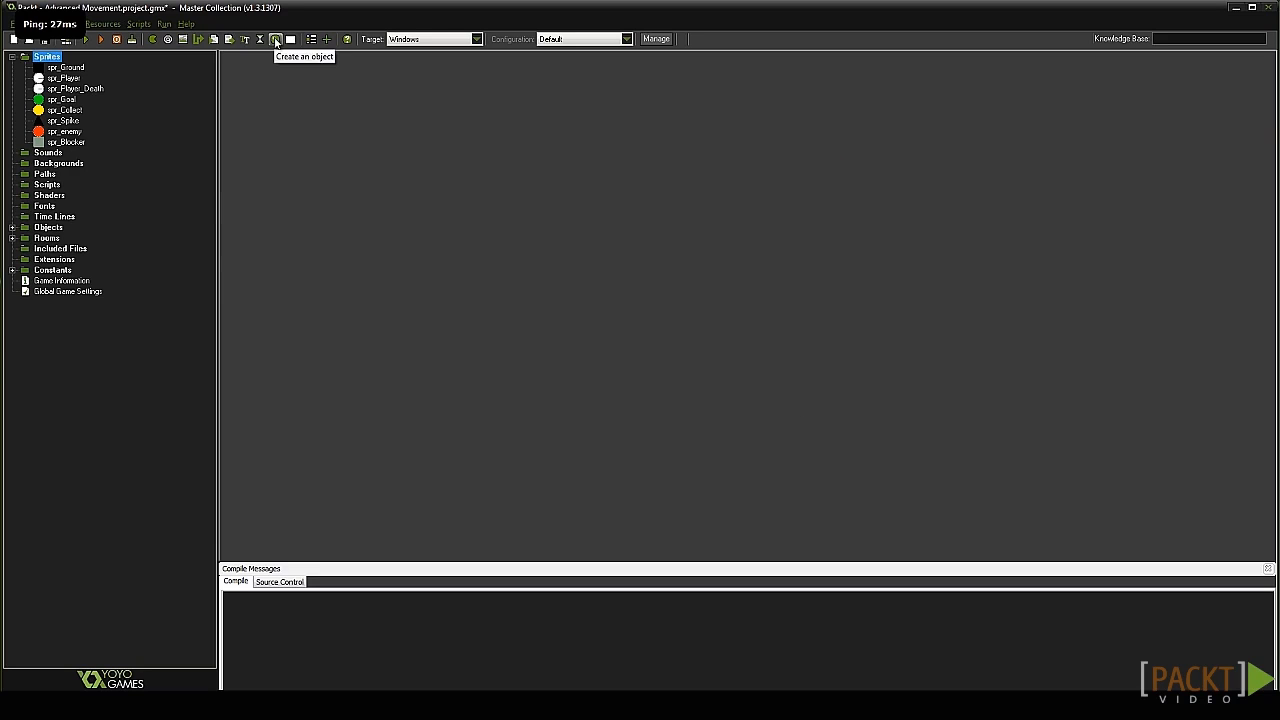
# Add a sprite-less object named obj_Blocker to the project.
pyautogui.click(276, 40)
pyautogui.write('obj_Blocker')
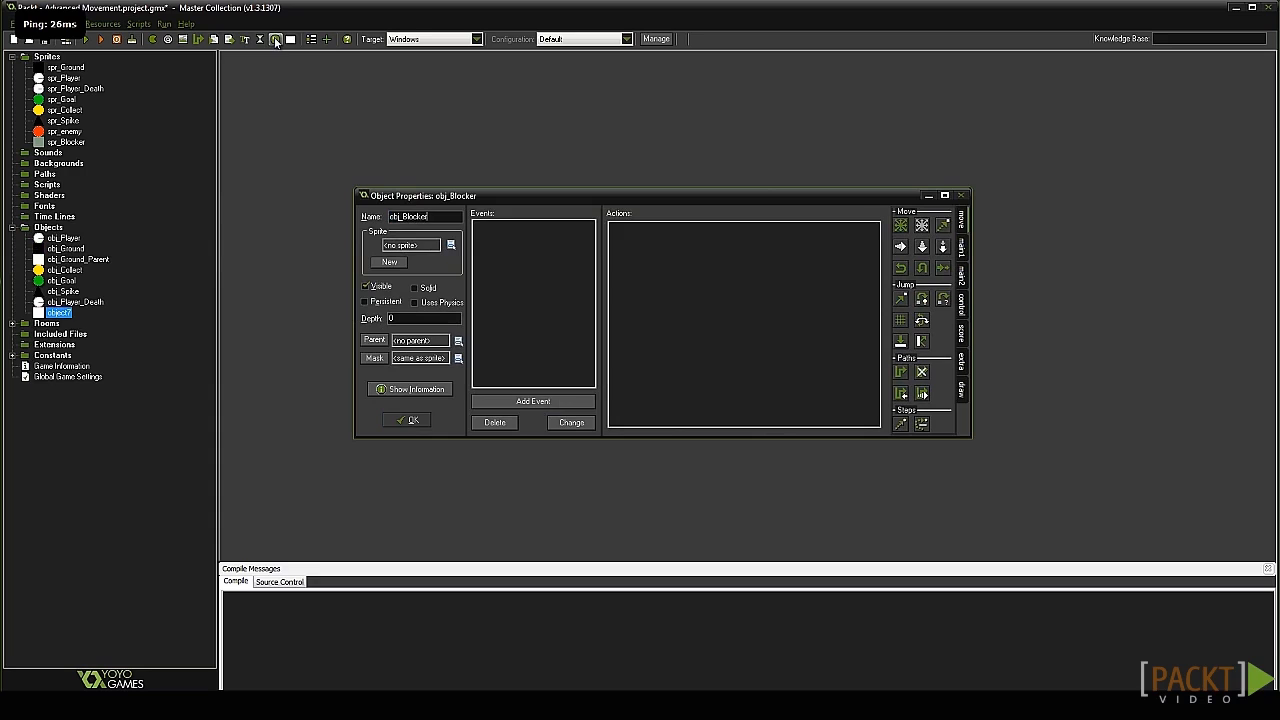
pyautogui.click(452, 244)
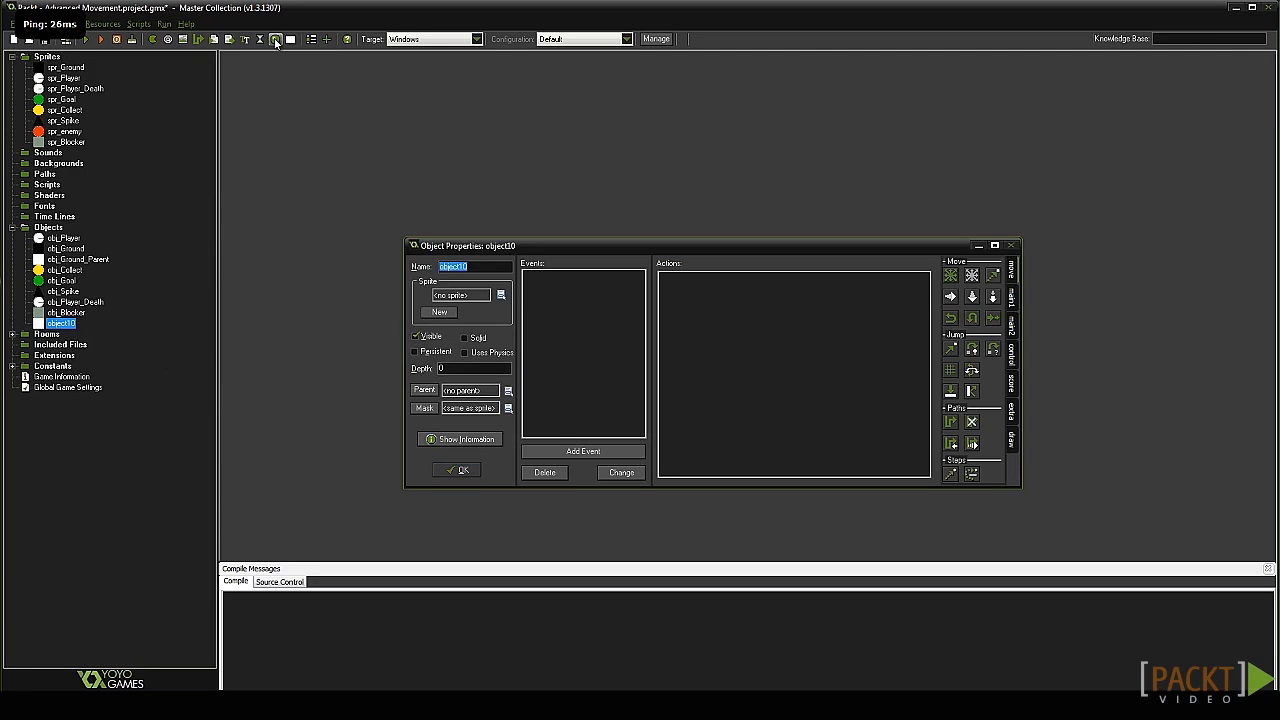
# Name the object obj_Enemy, assign the spr_enemy sprite and add a Create event.
pyautogui.write('obj')
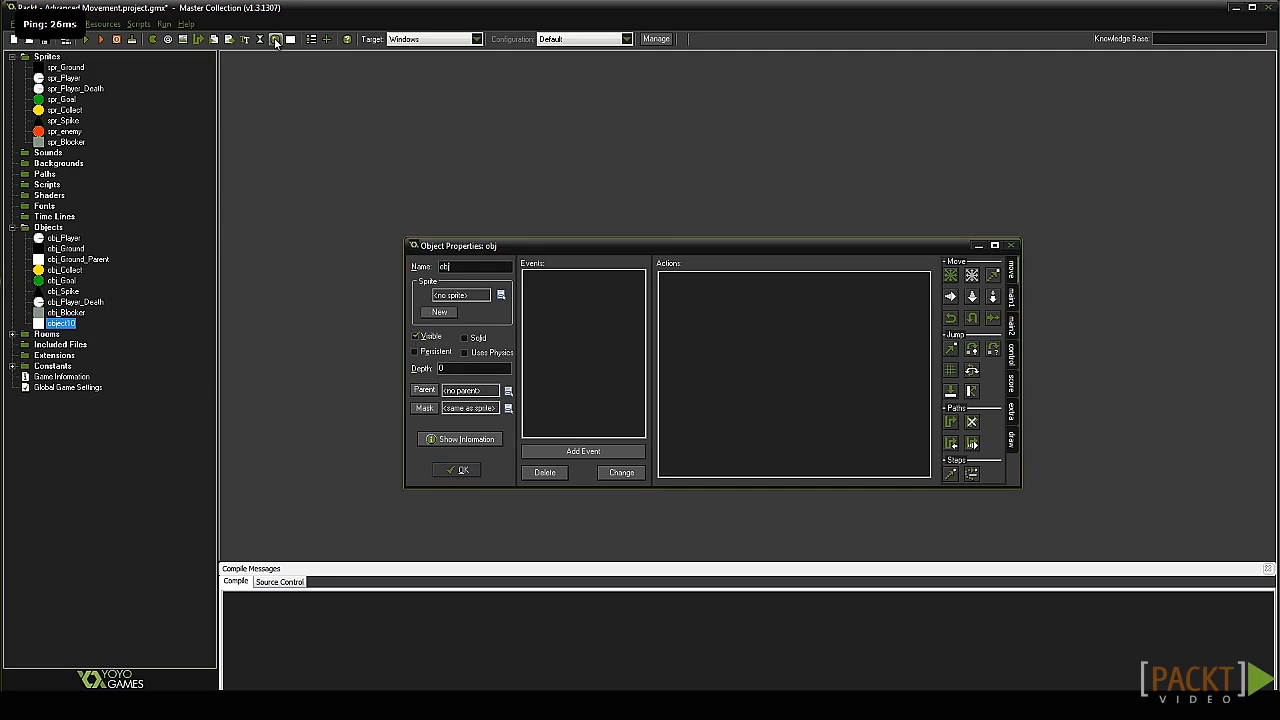
pyautogui.write('obj_Enemy')
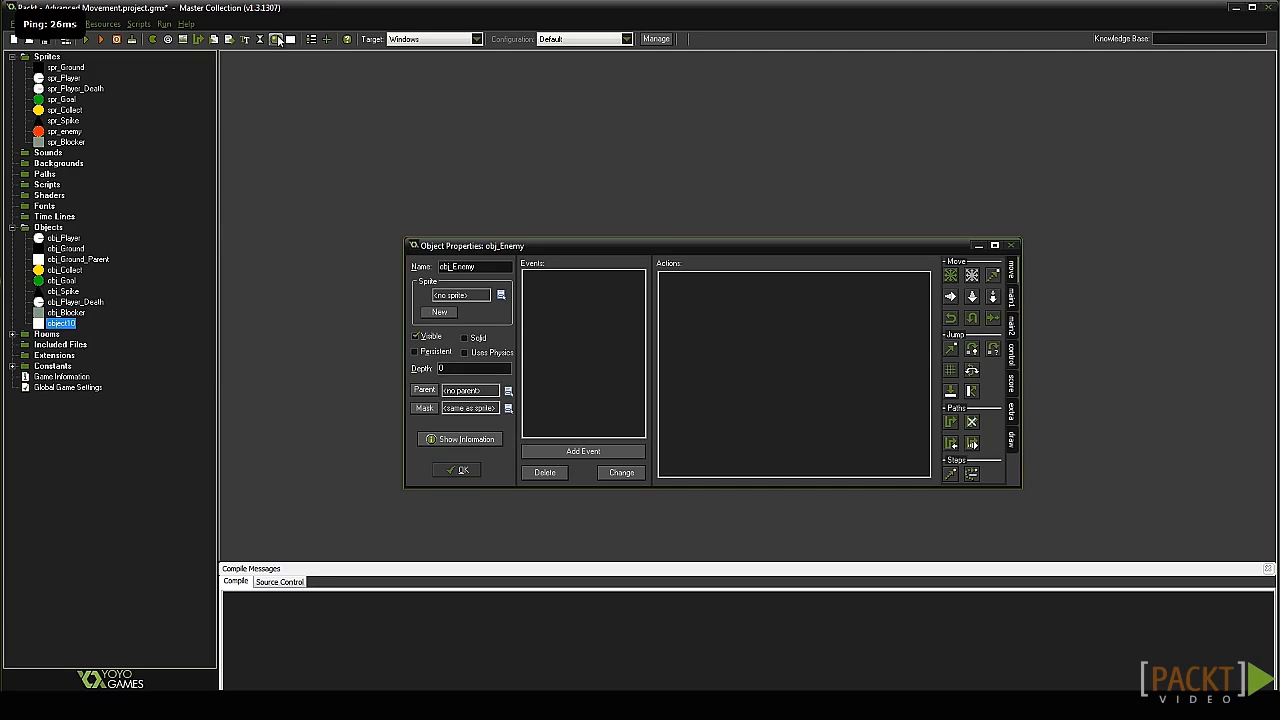
pyautogui.click(584, 452)
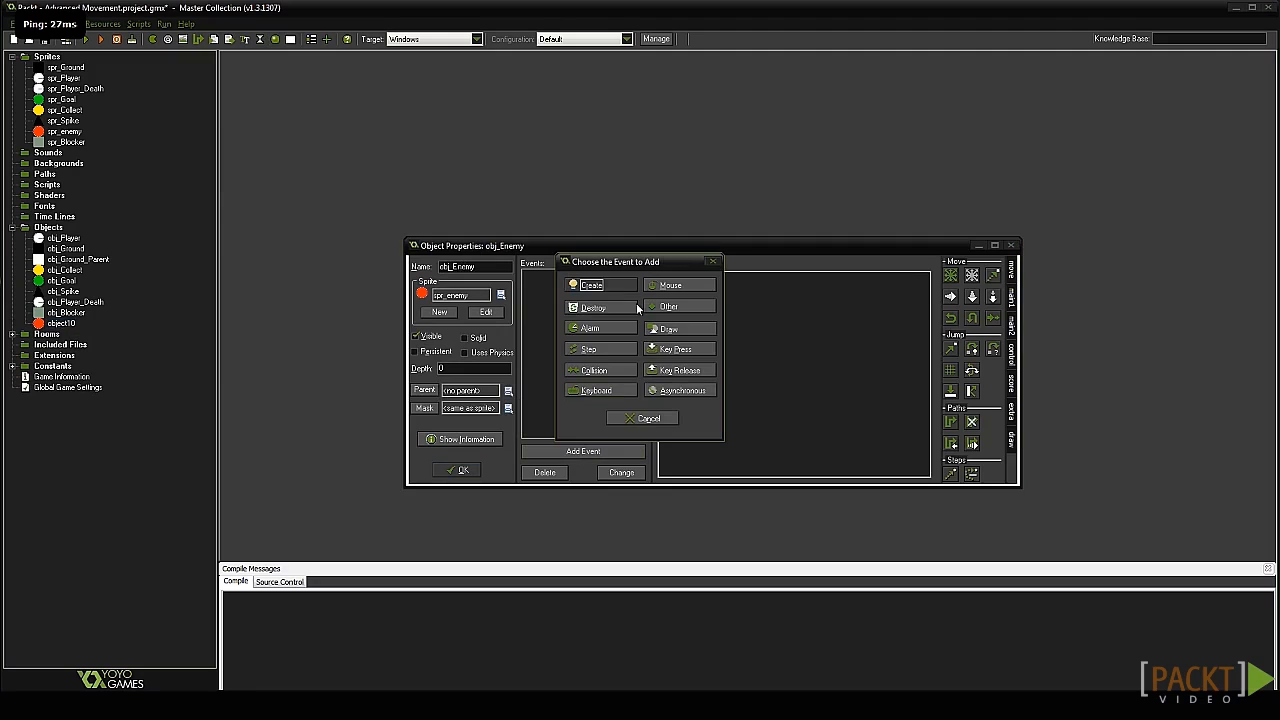
pyautogui.click(592, 284)
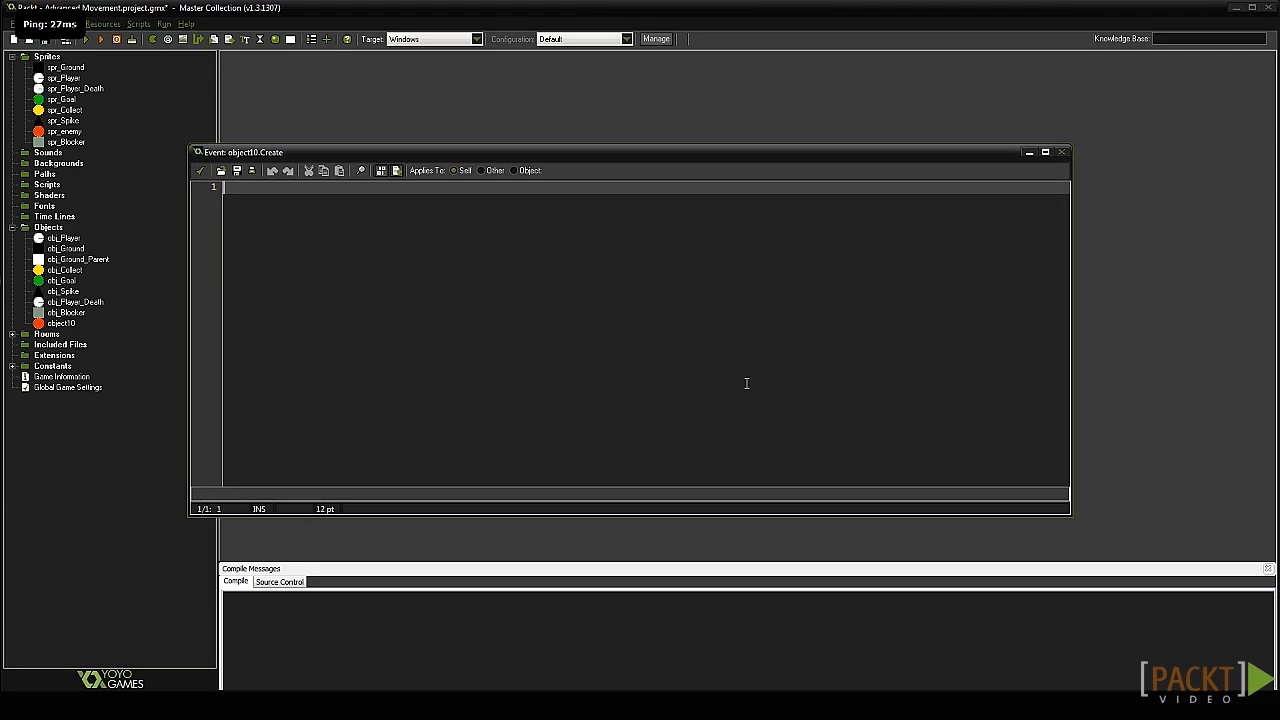
# Write the Create event code spd=4; and dir=1; on separate lines.
pyautogui.write('spd=')
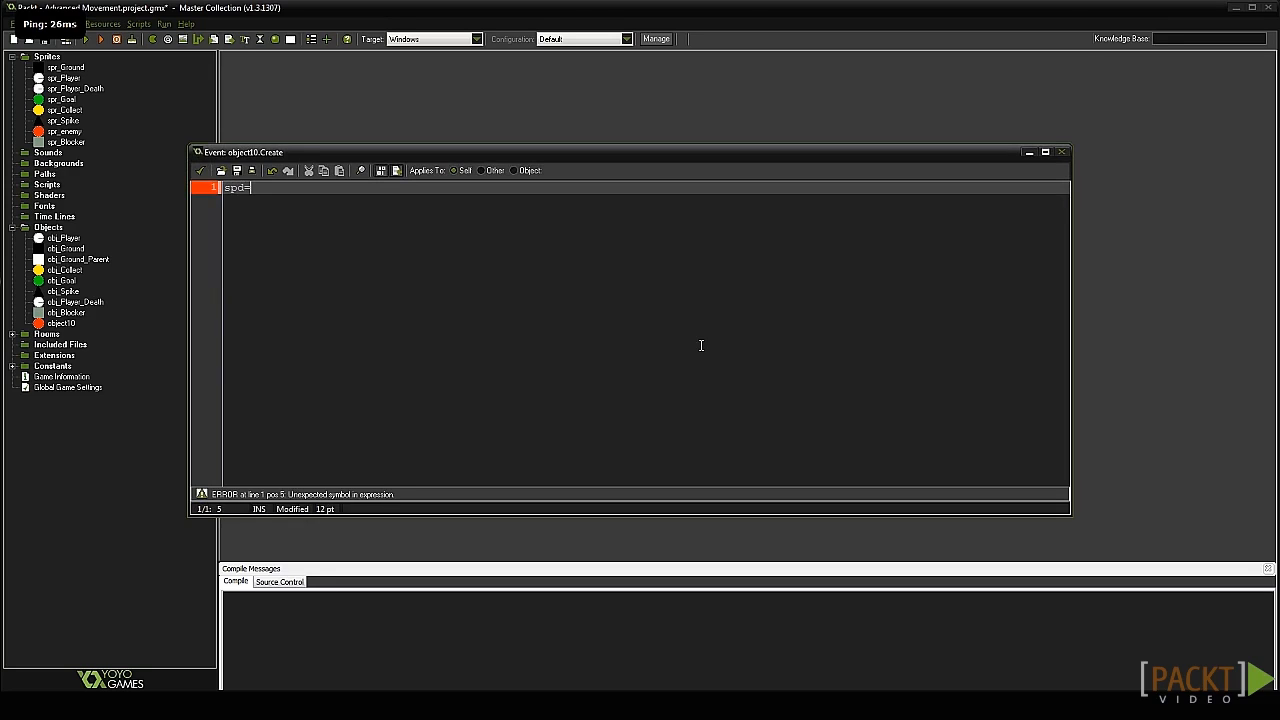
pyautogui.write('4;')
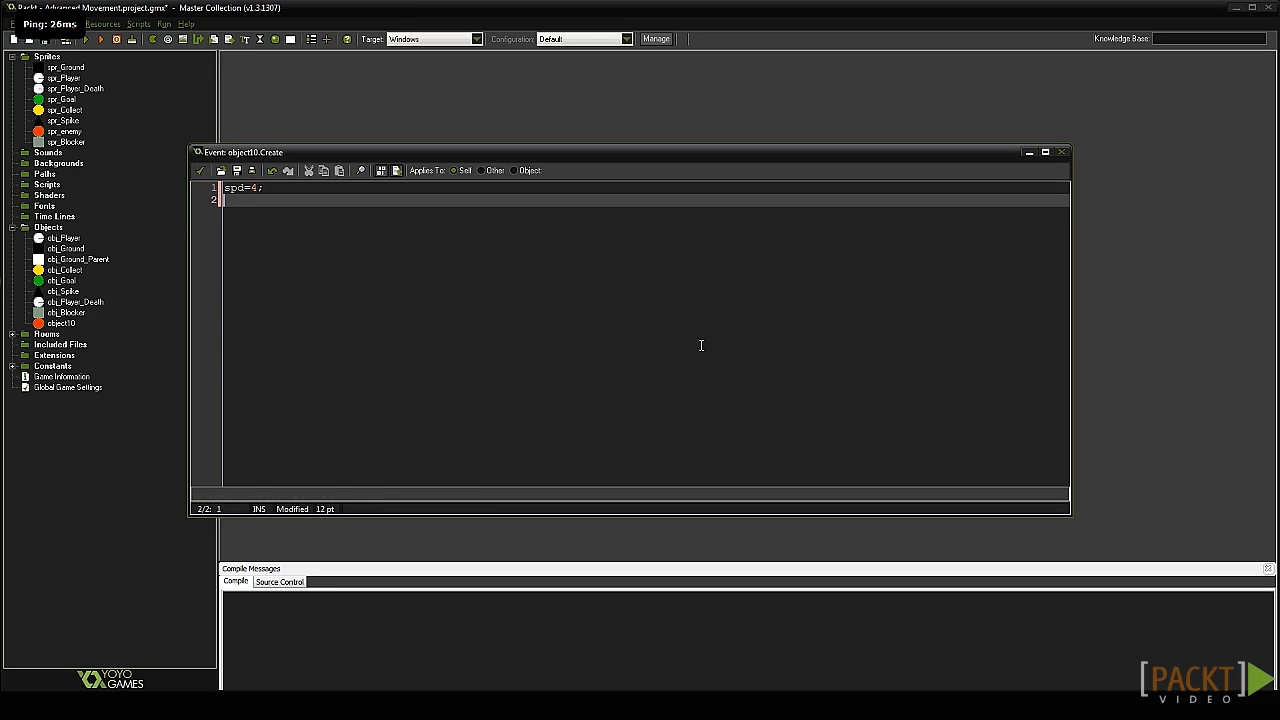
pyautogui.write('dir=1')
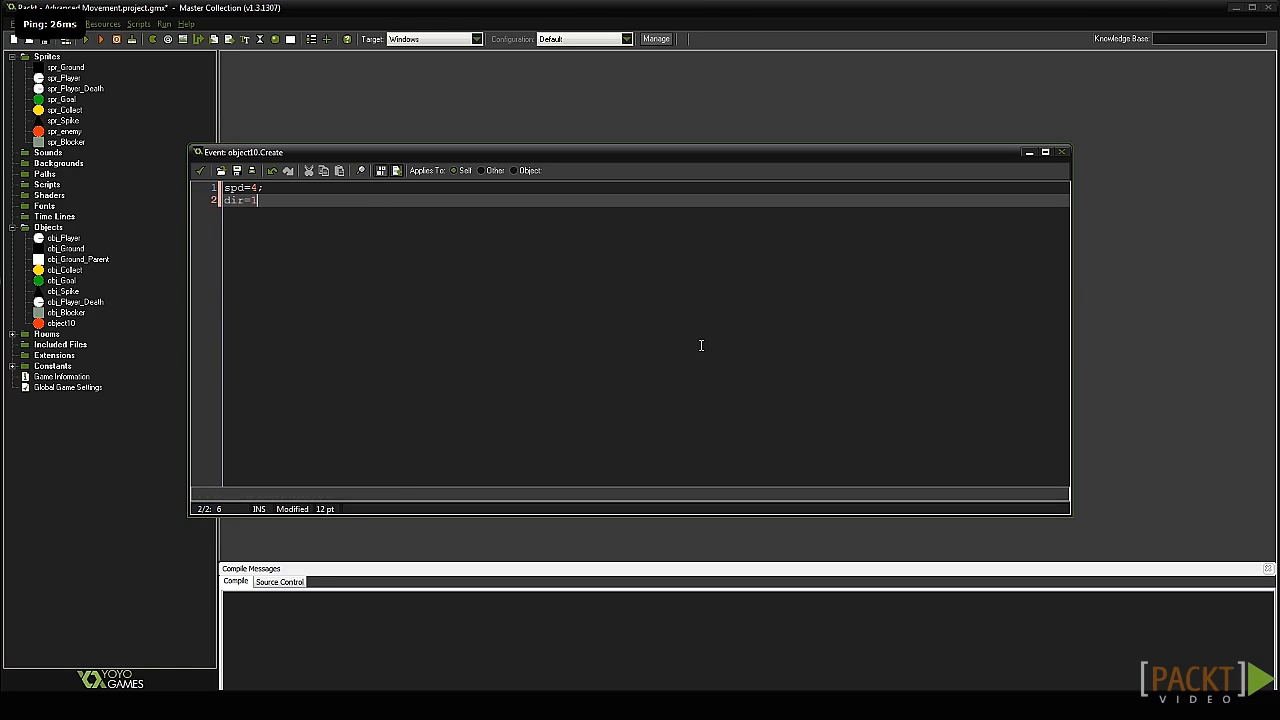
pyautogui.write(';')
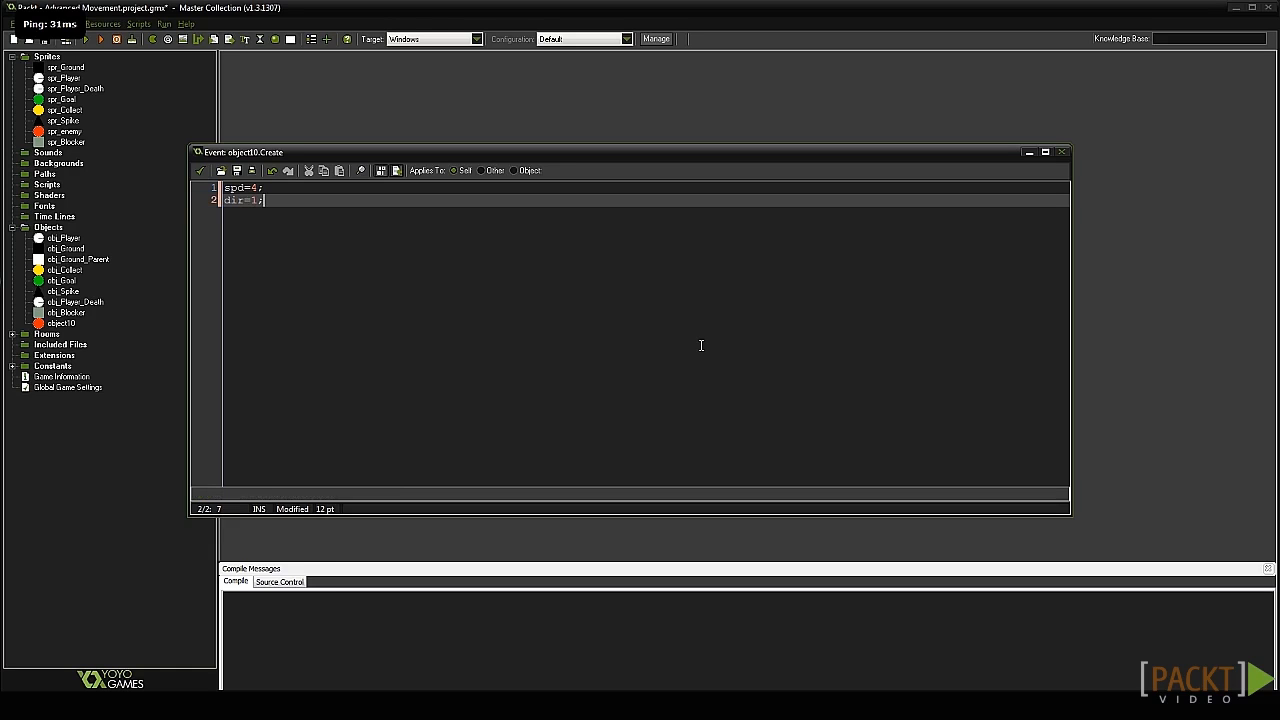
pyautogui.moveTo(184, 242)
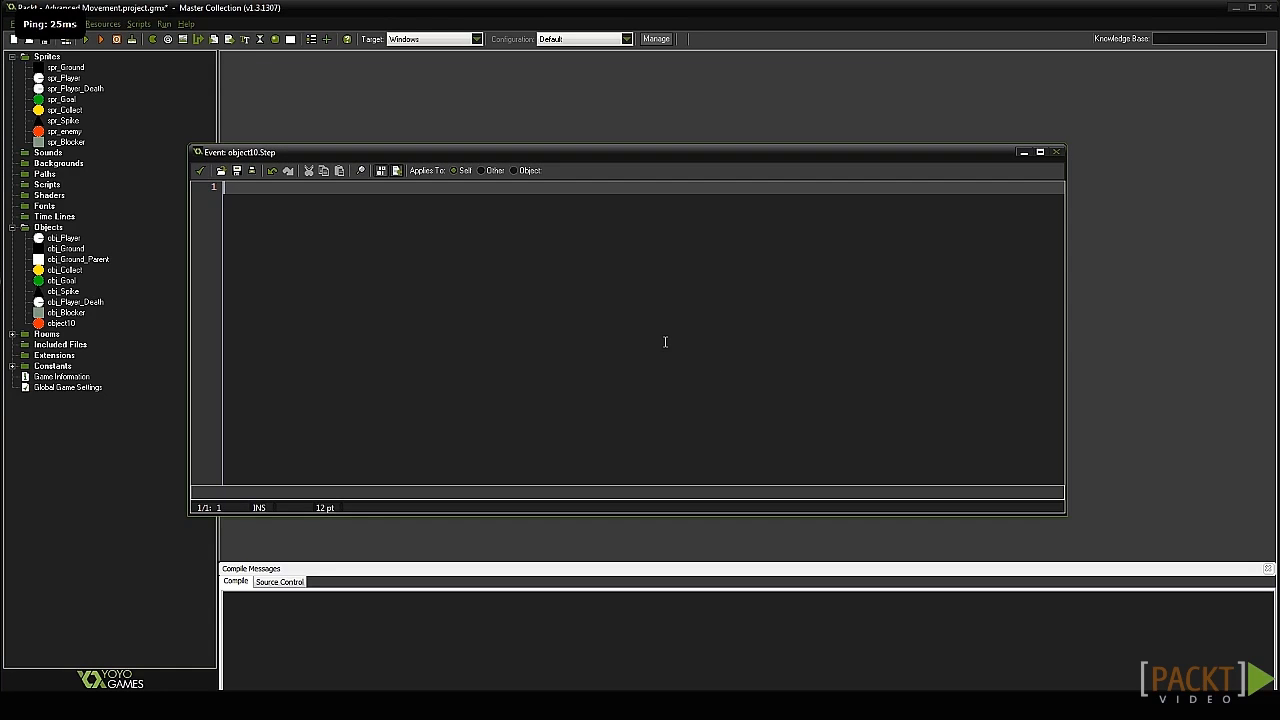
# Write the Step code: if dir=1{ x+=spd; } else{ x-=spd; }.
pyautogui.write('if dir')
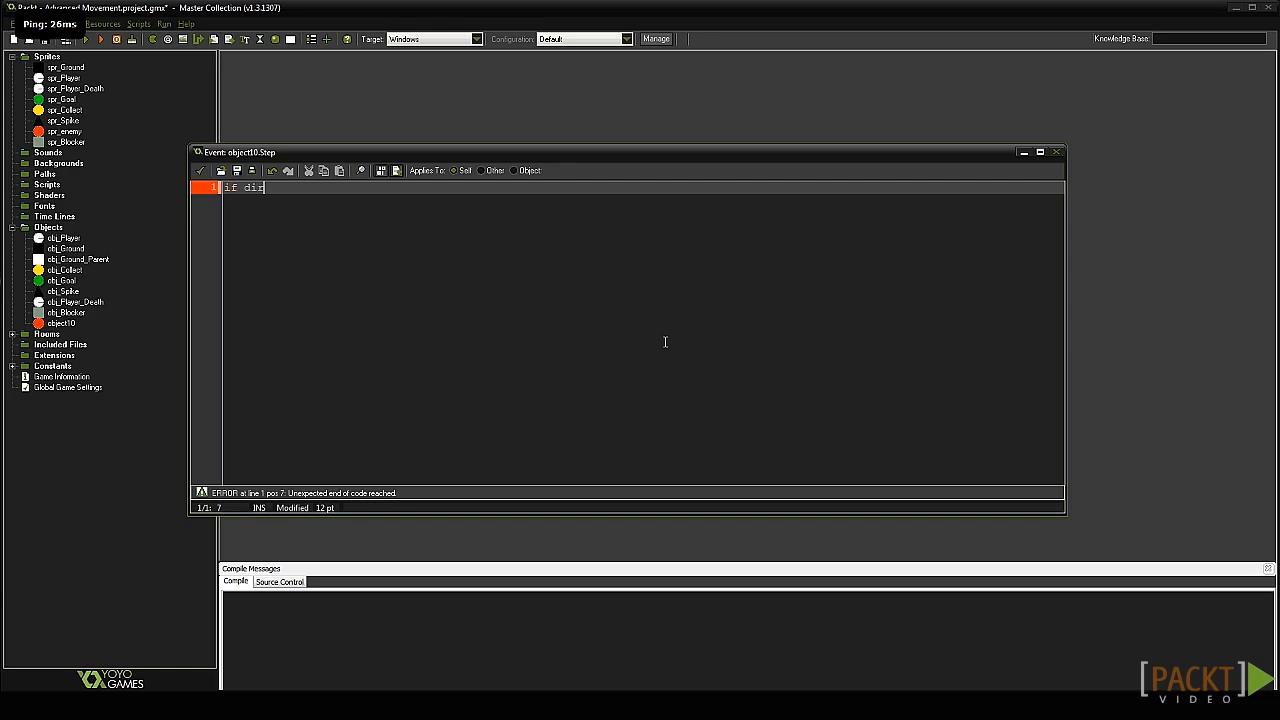
pyautogui.write('=1')
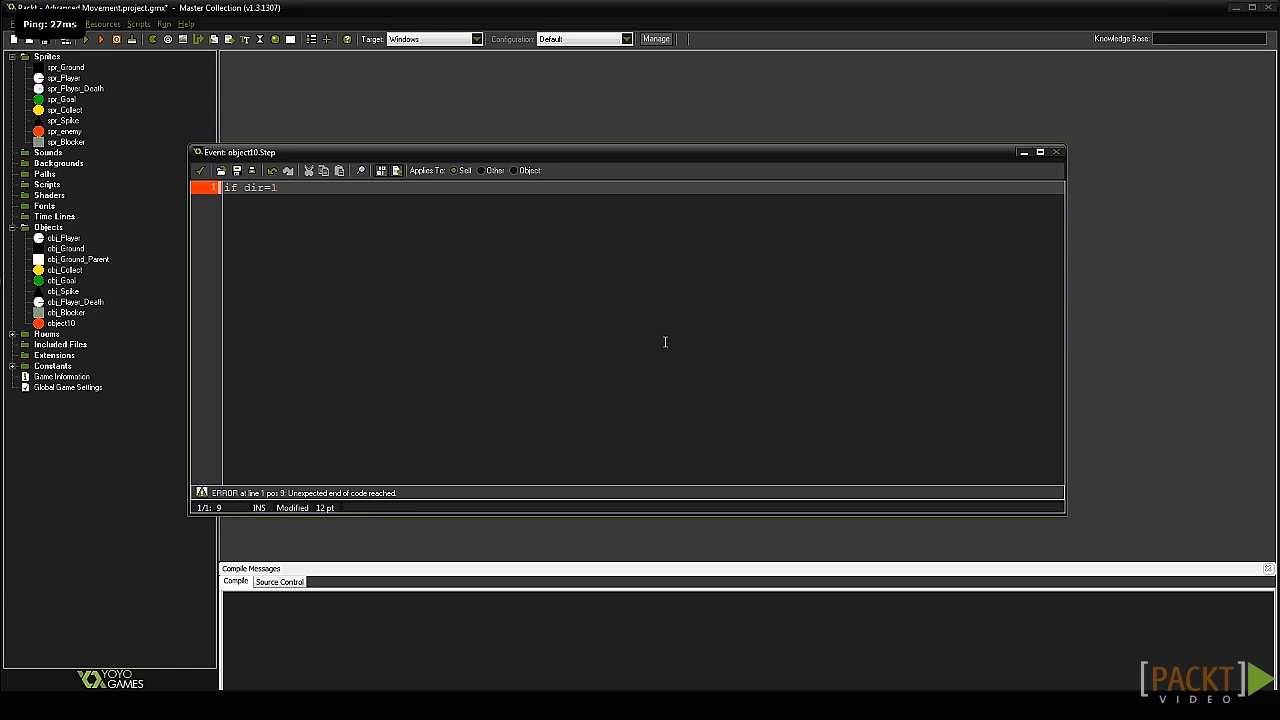
pyautogui.write('{')
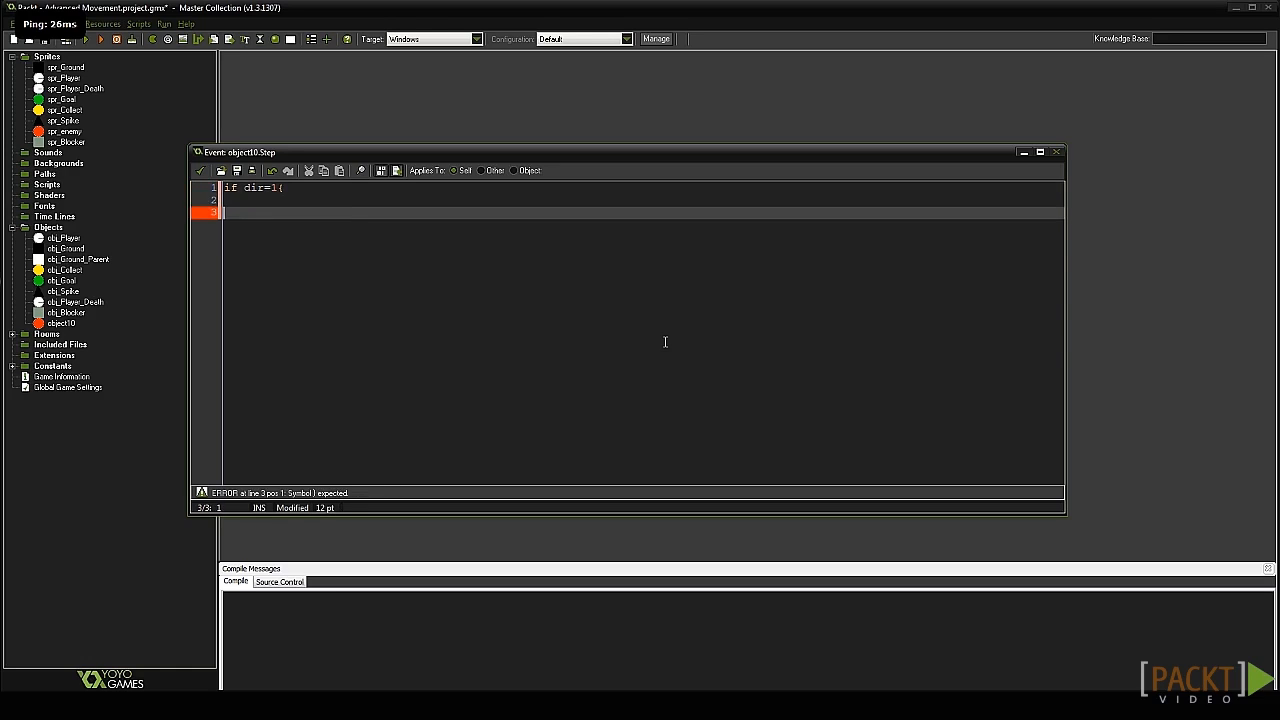
pyautogui.write('x+')
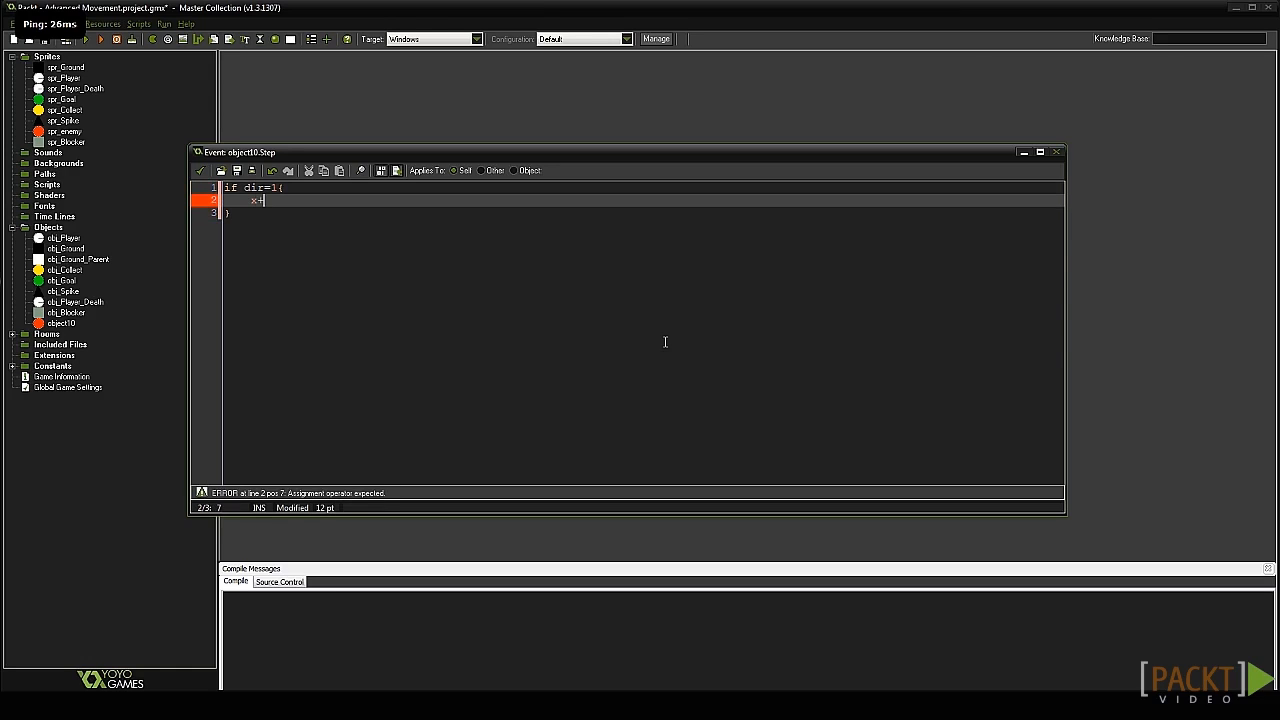
pyautogui.write('=spd;')
pyautogui.write('else{')
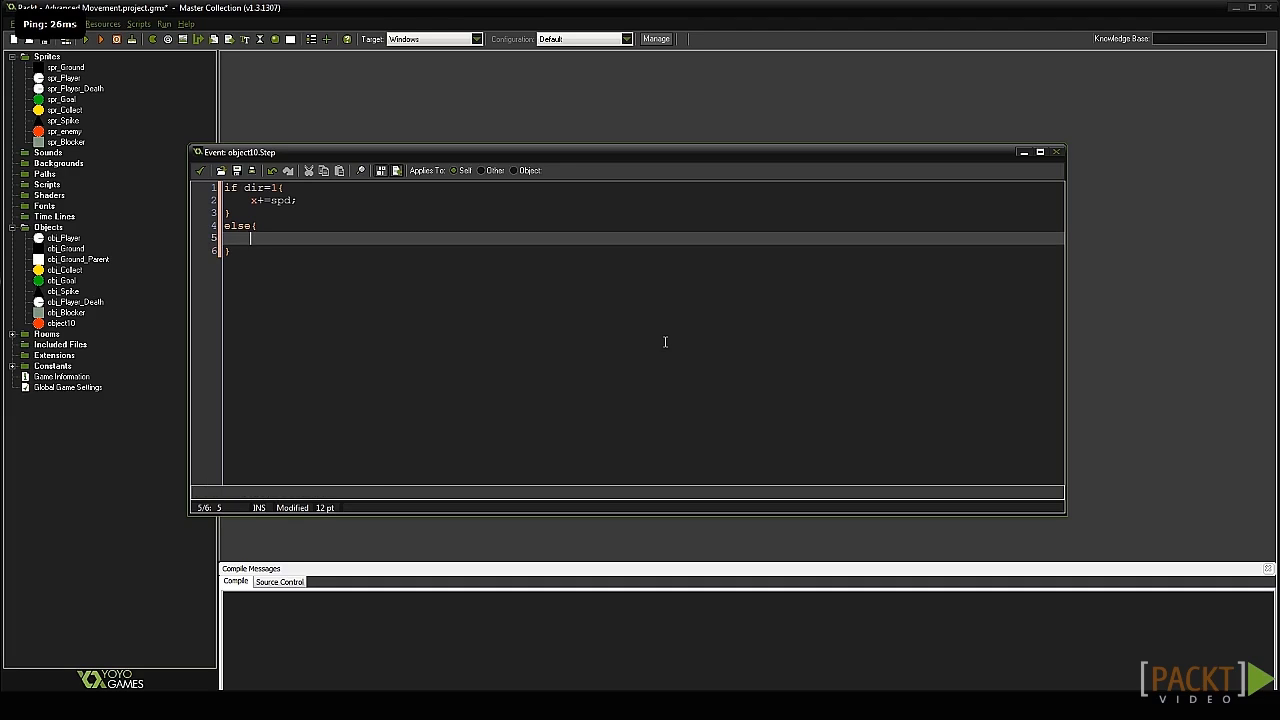
pyautogui.write('x-=s')
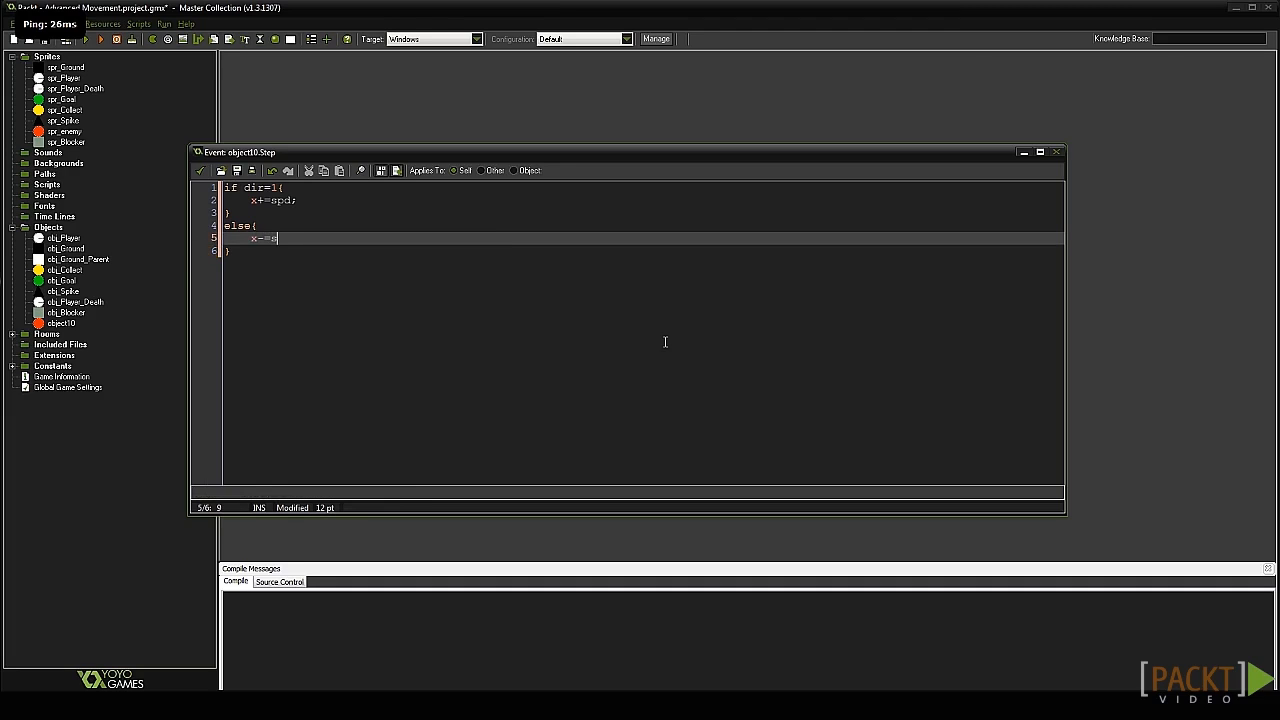
pyautogui.write('pd;')
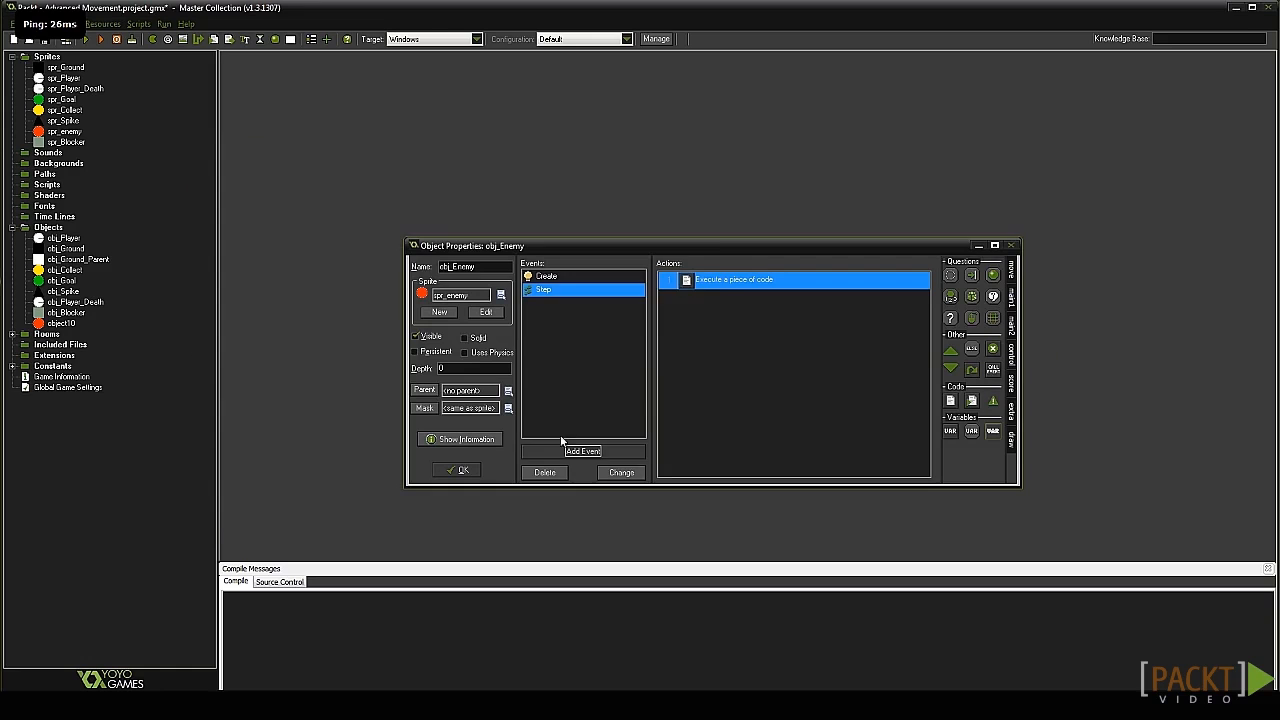
# Add a collision event with obj_Blocker to the enemy and begin its if dir=1 check.
pyautogui.click(582, 452)
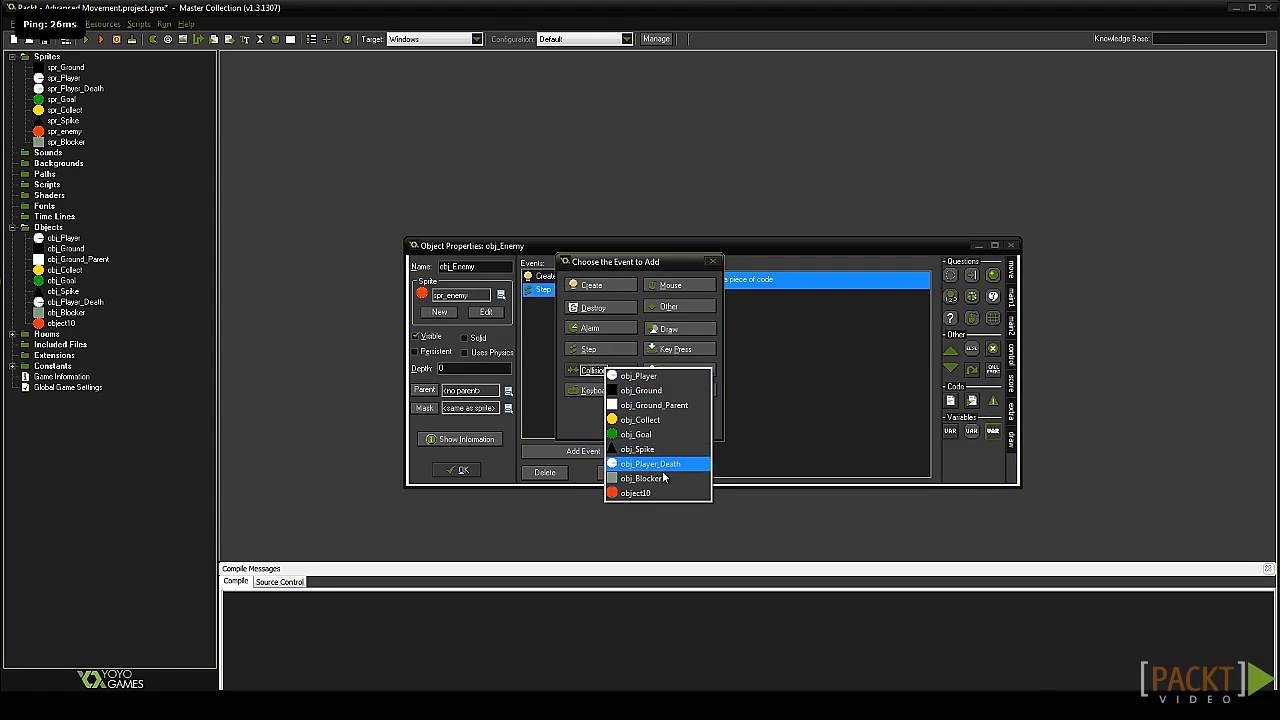
pyautogui.click(640, 478)
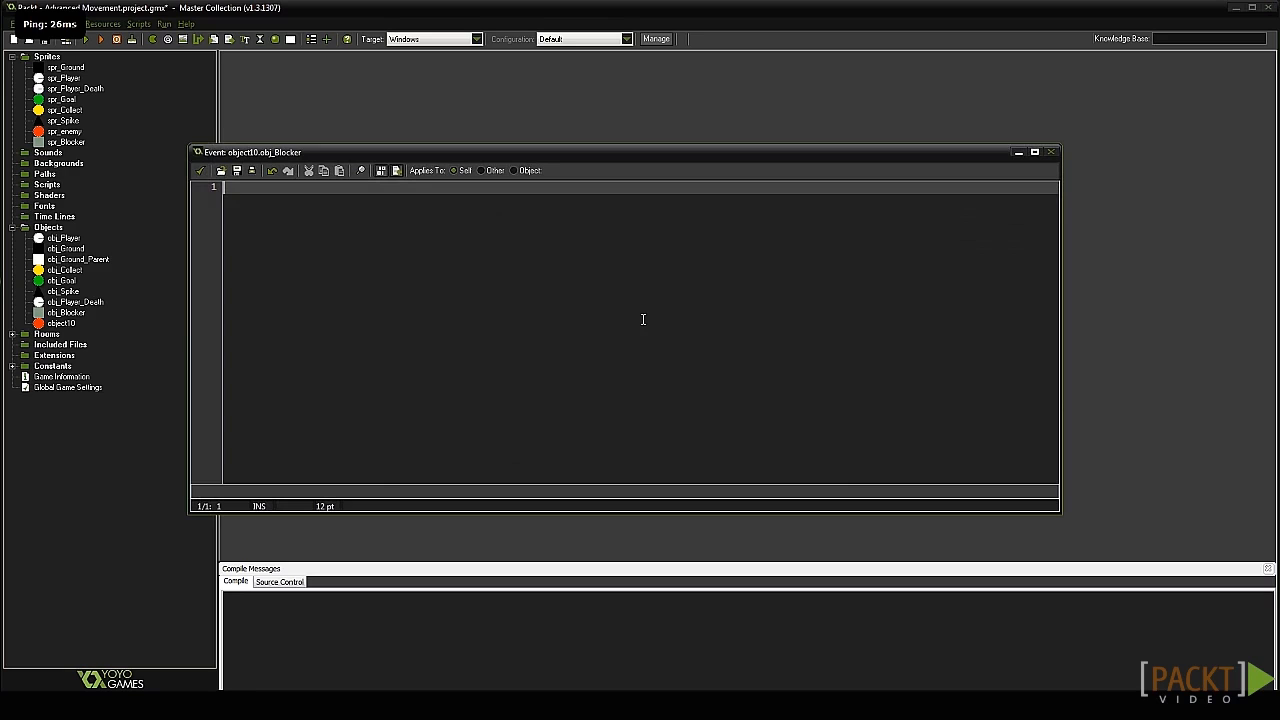
pyautogui.write('if dir')
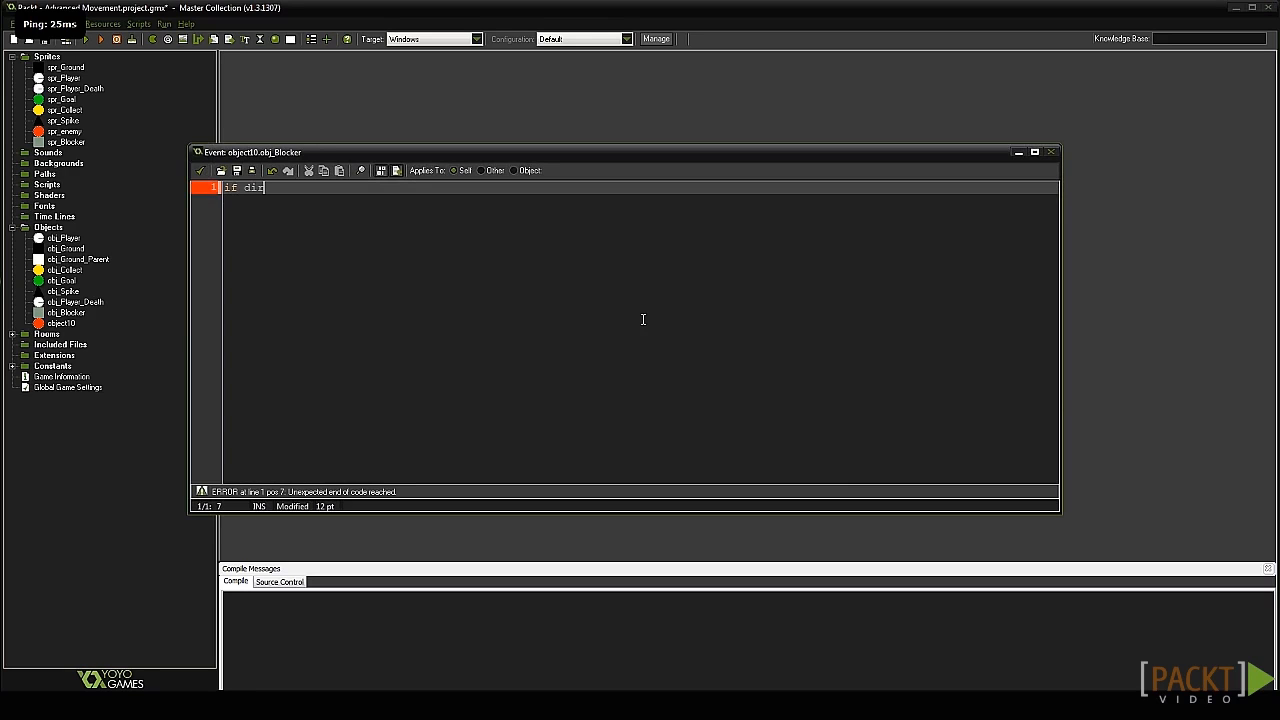
pyautogui.write('=1{')
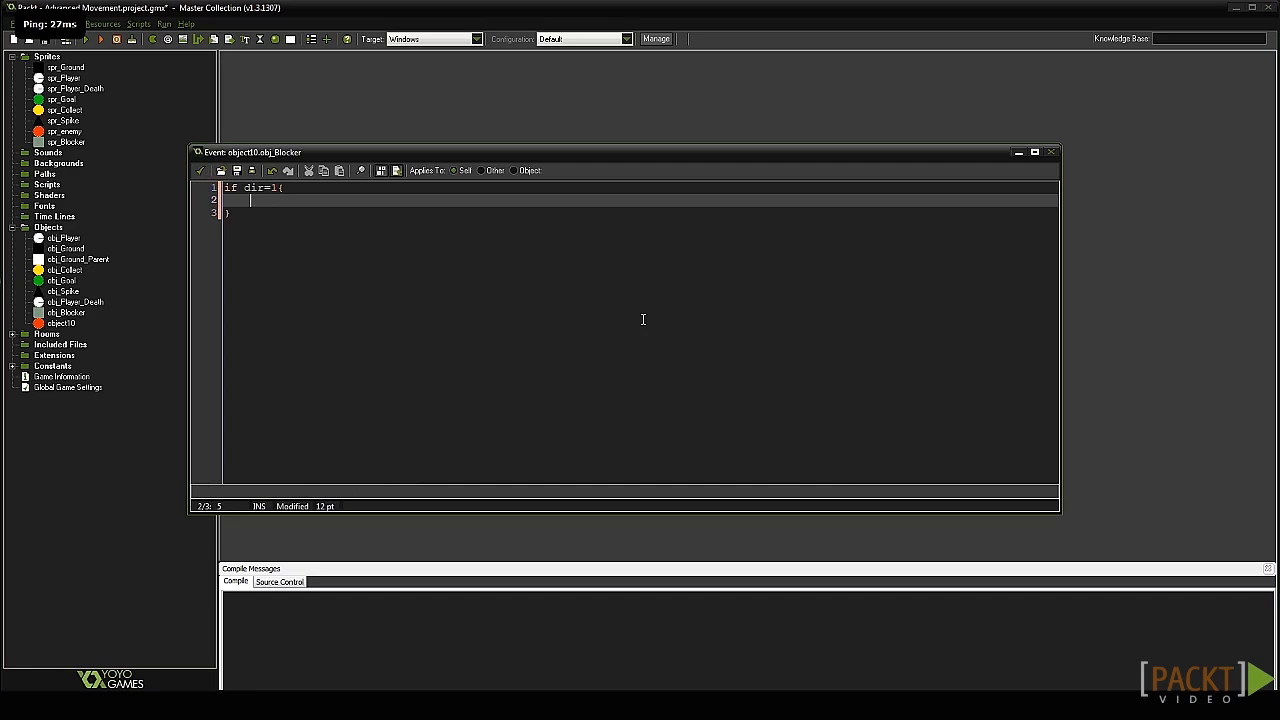
# Complete the toggle code so dir becomes 0 when 1, else dir=1;.
pyautogui.write('dir=0;')
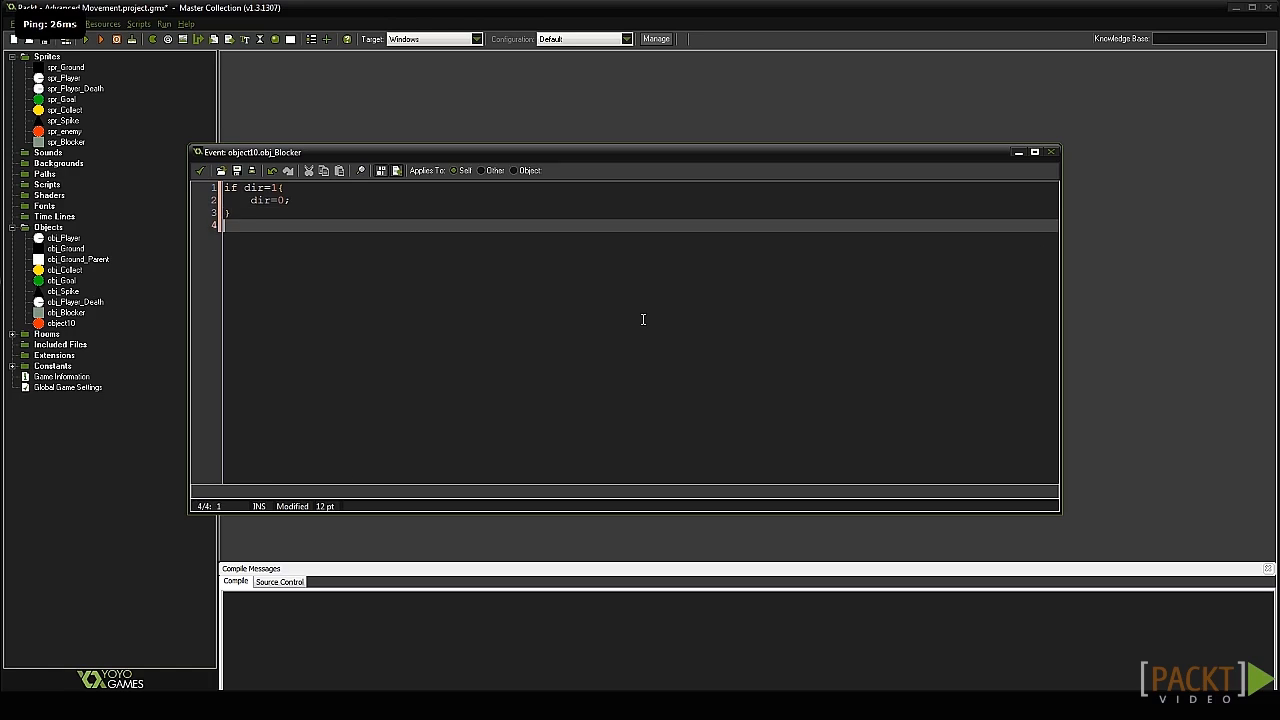
pyautogui.write('else{')
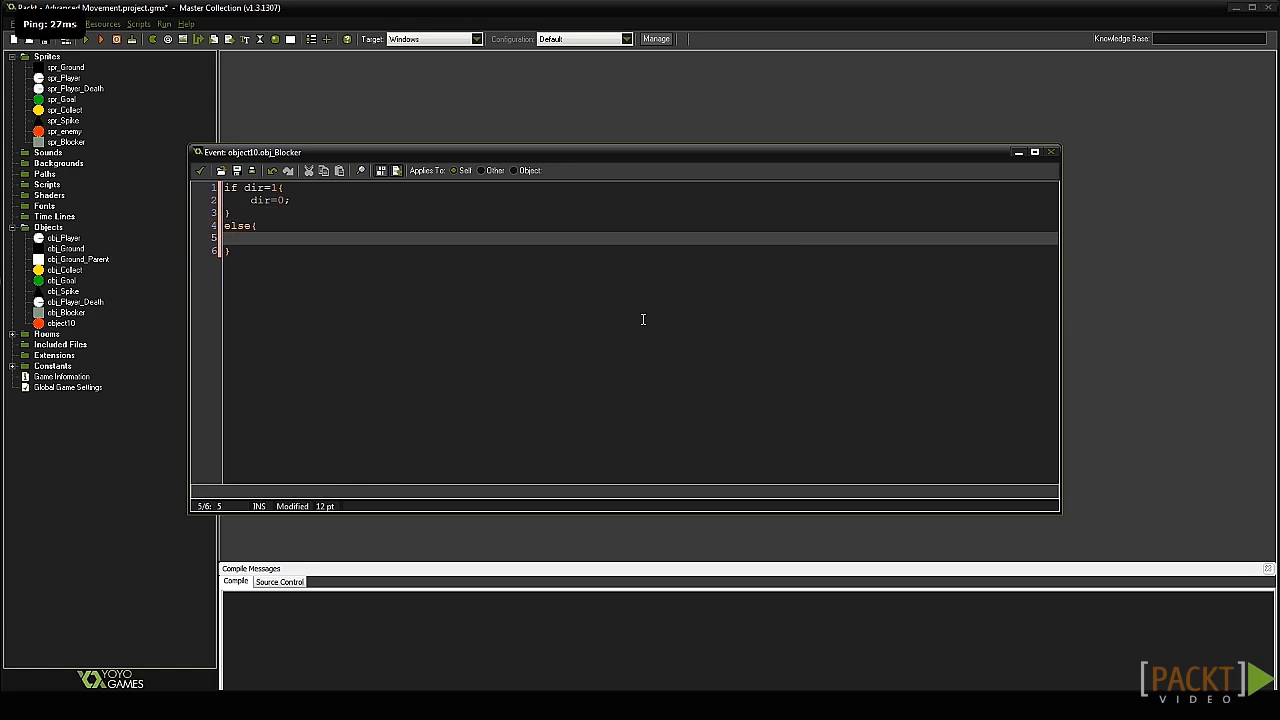
pyautogui.write('dir=')
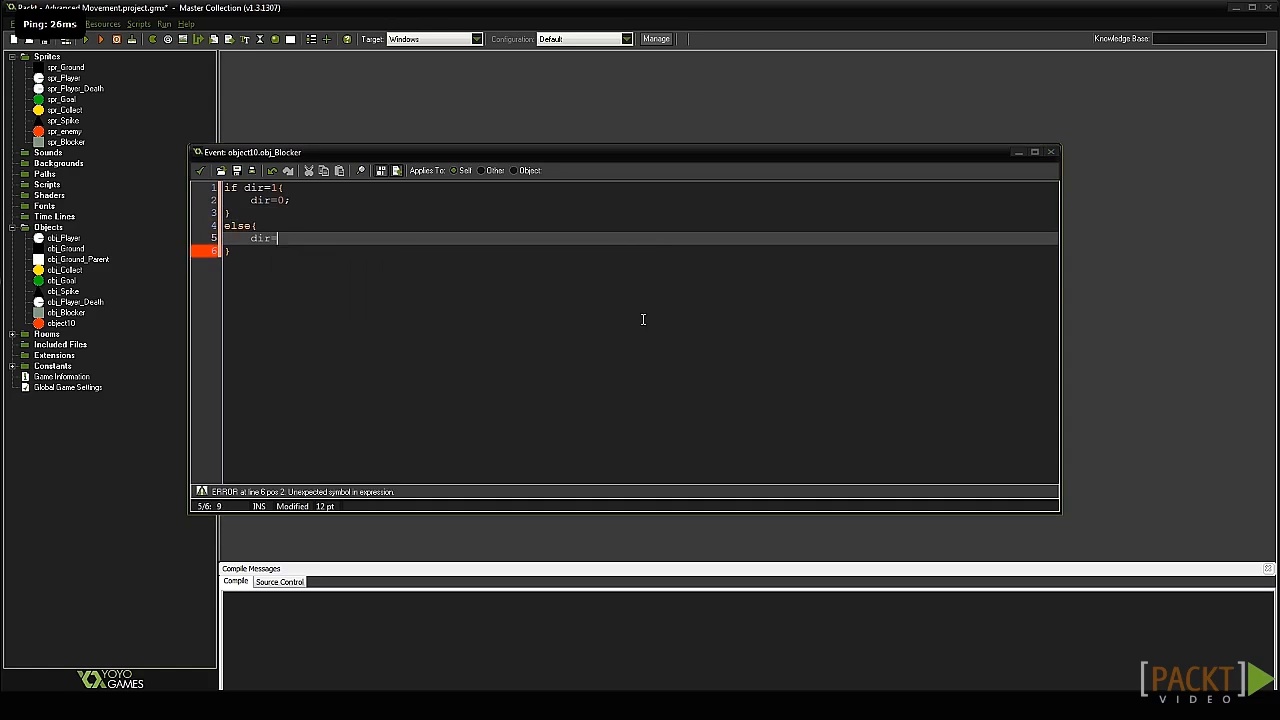
pyautogui.write('1;')
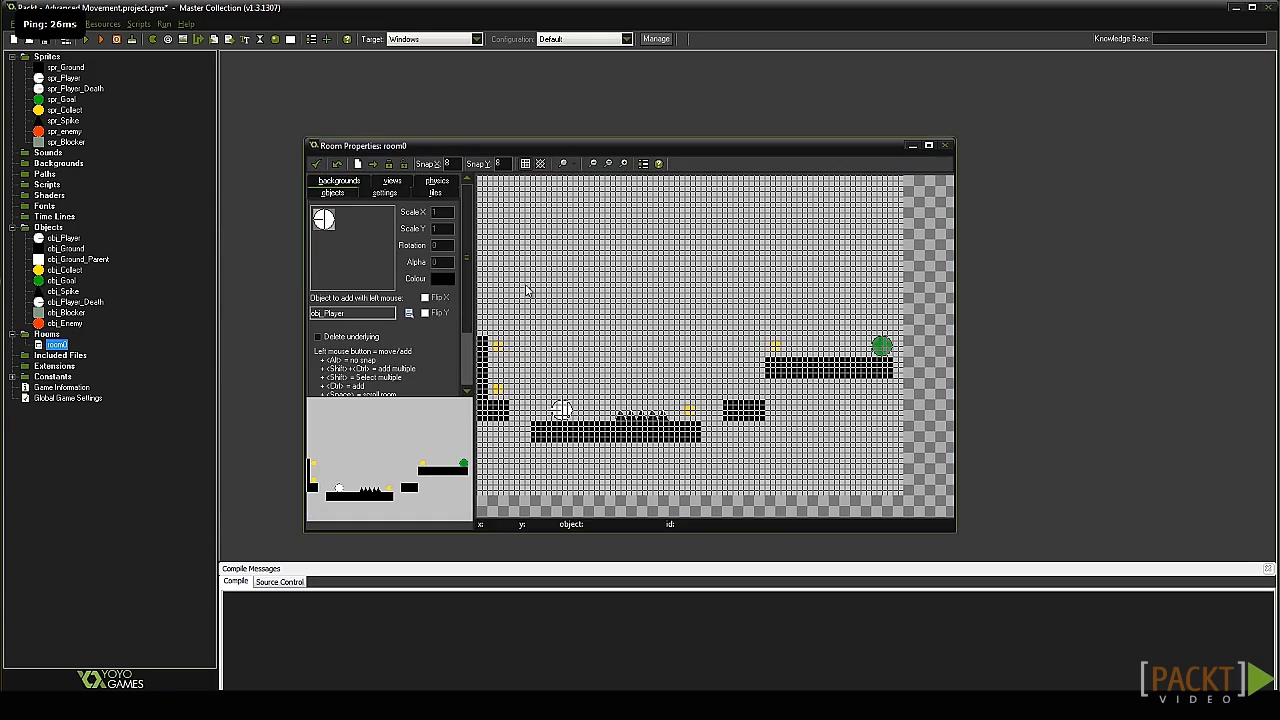
# Place obj_Blocker instances around the enemy on the upper platform and test-run the room.
pyautogui.click(928, 146)
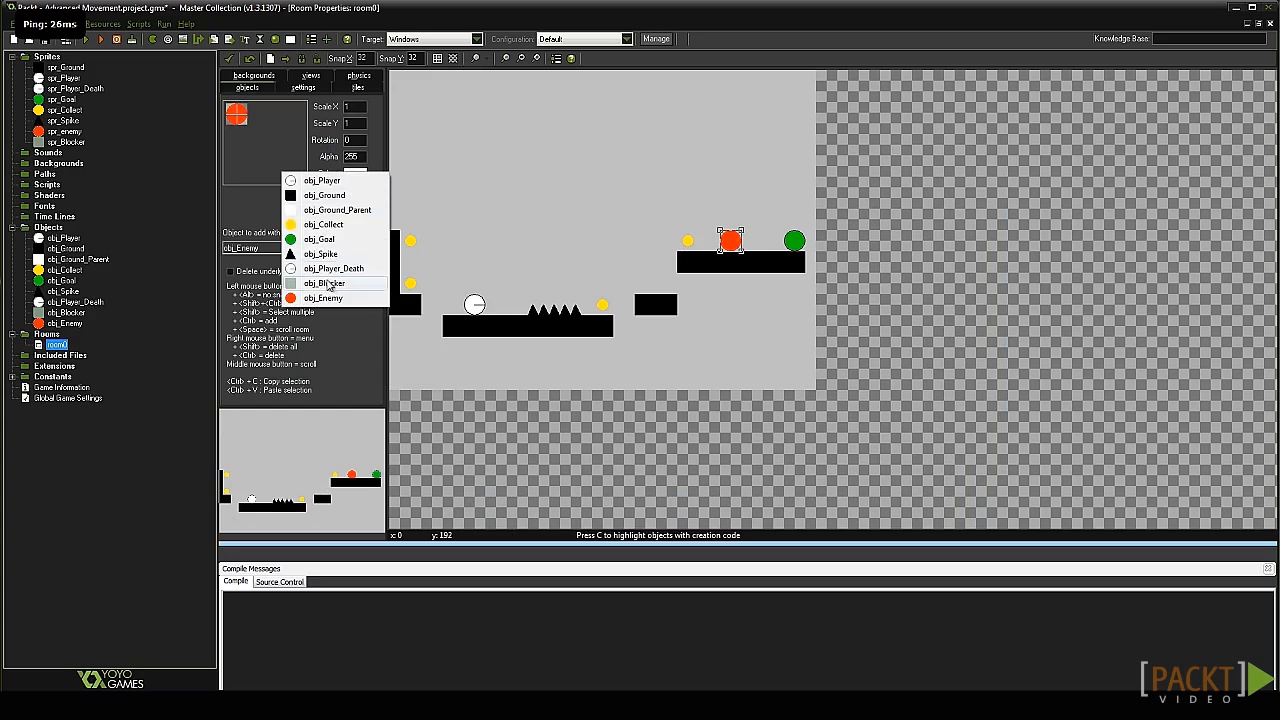
pyautogui.click(324, 284)
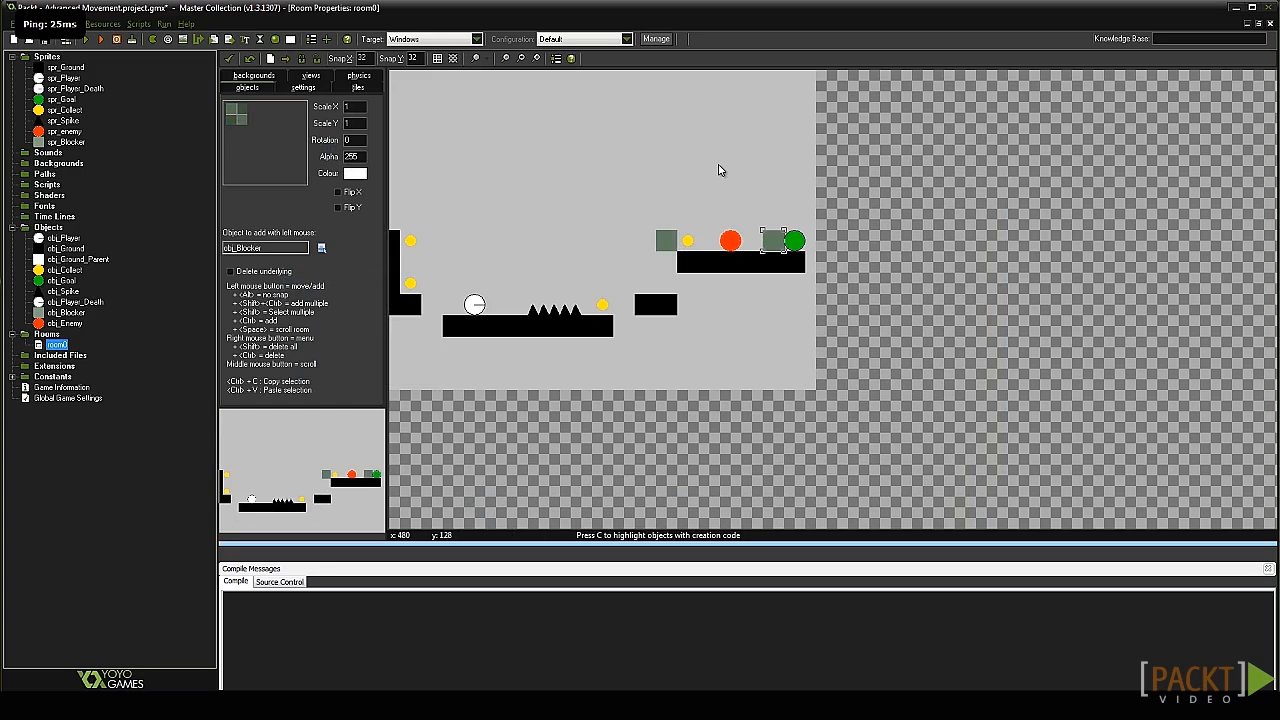
pyautogui.moveTo(670, 166)
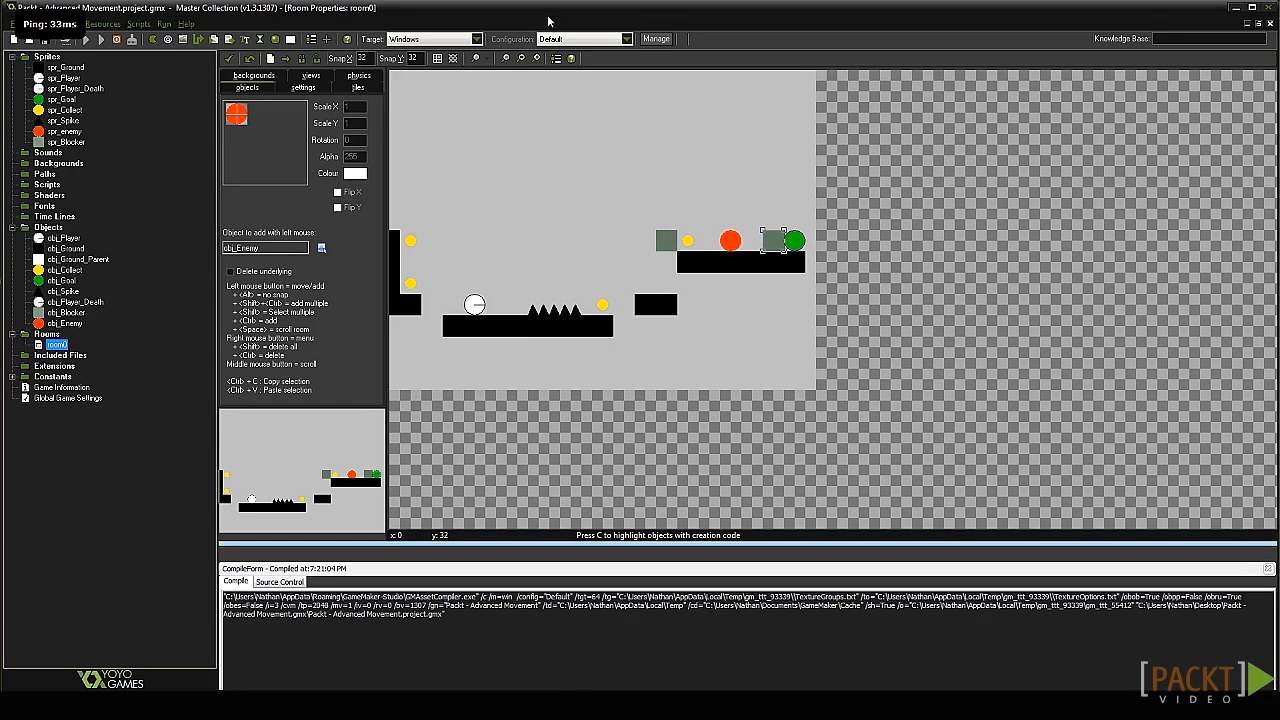
pyautogui.click(100, 40)
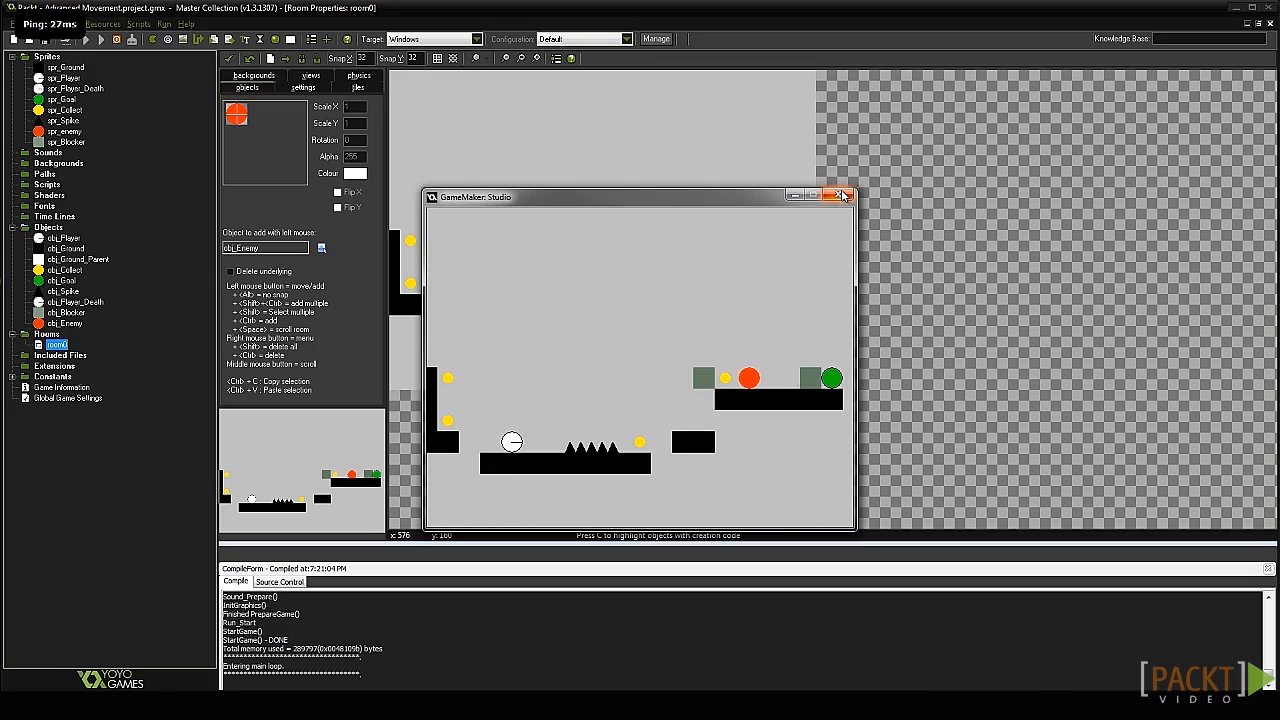
pyautogui.moveTo(840, 196)
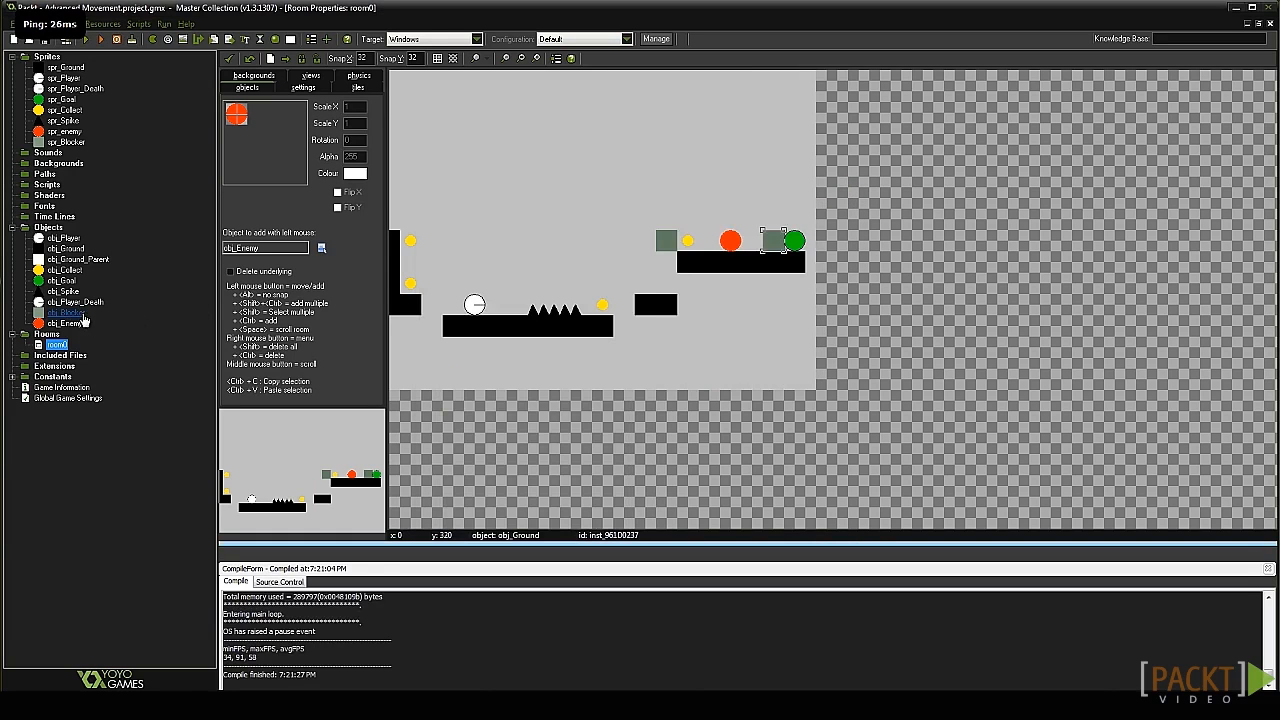
# Uncheck Visible on obj_Blocker, test-run to confirm blockers are hidden, then select obj_Player.
pyautogui.doubleClick(66, 312)
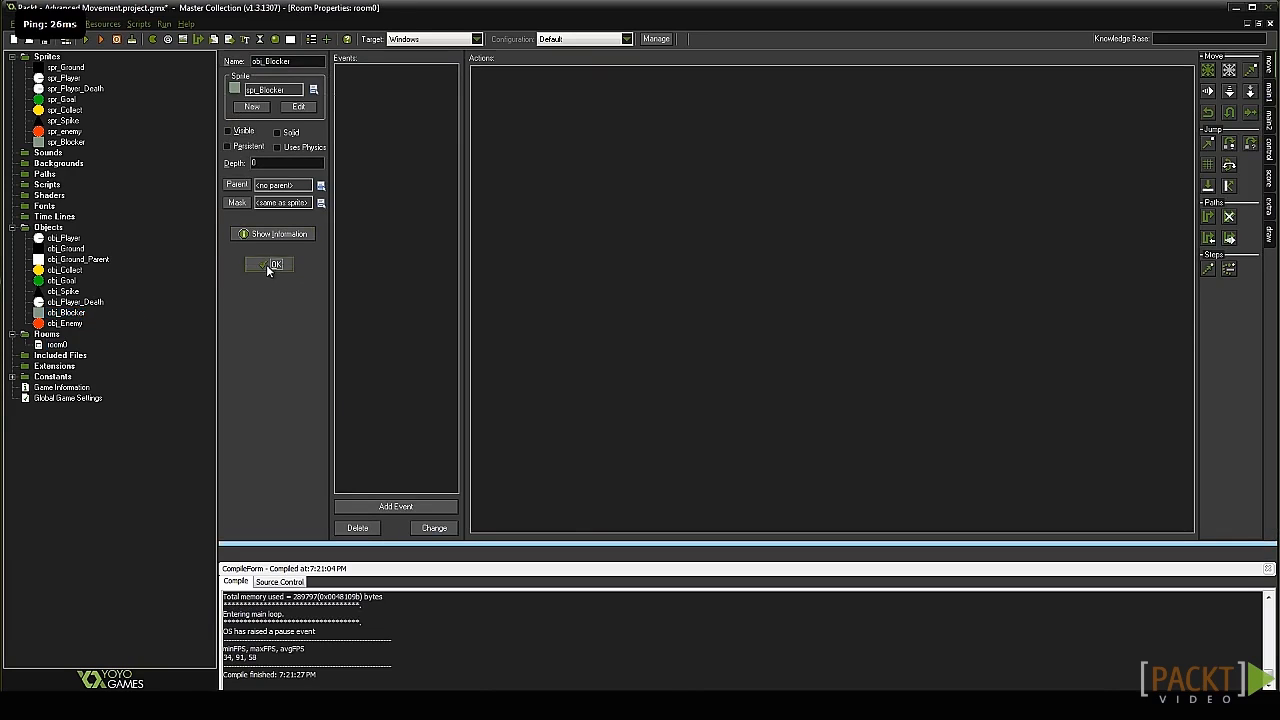
pyautogui.click(268, 264)
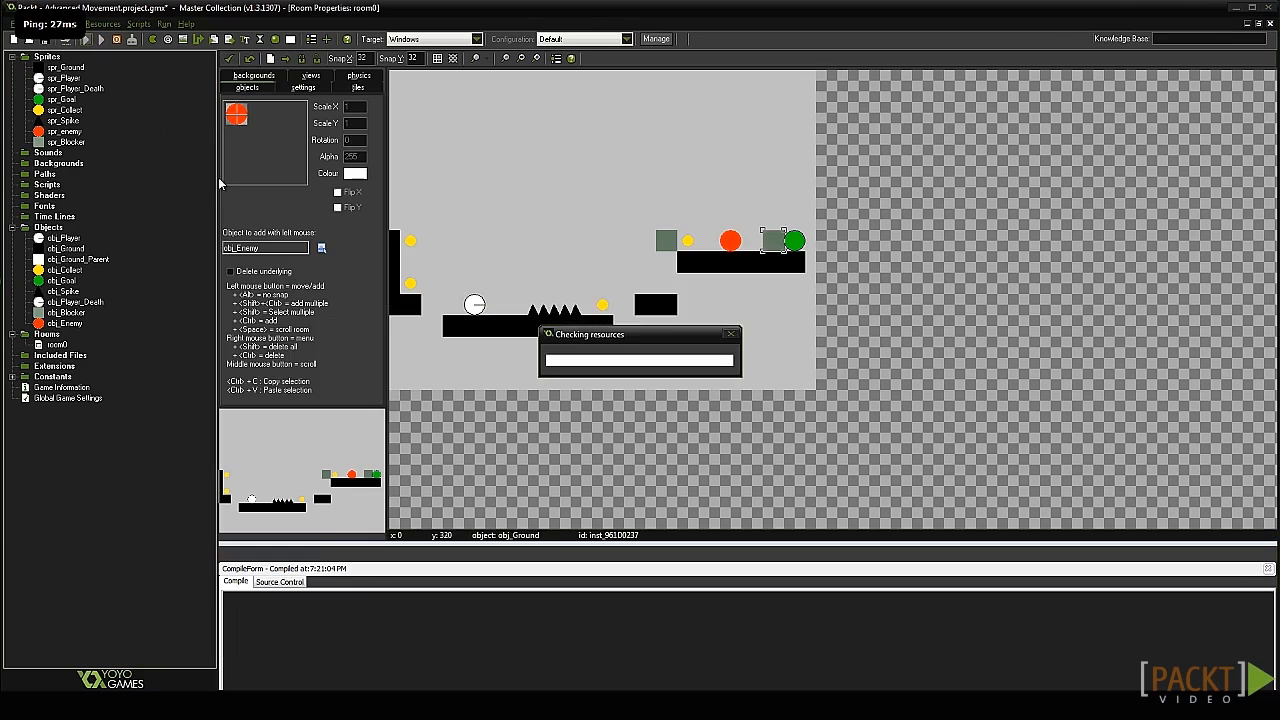
pyautogui.click(100, 40)
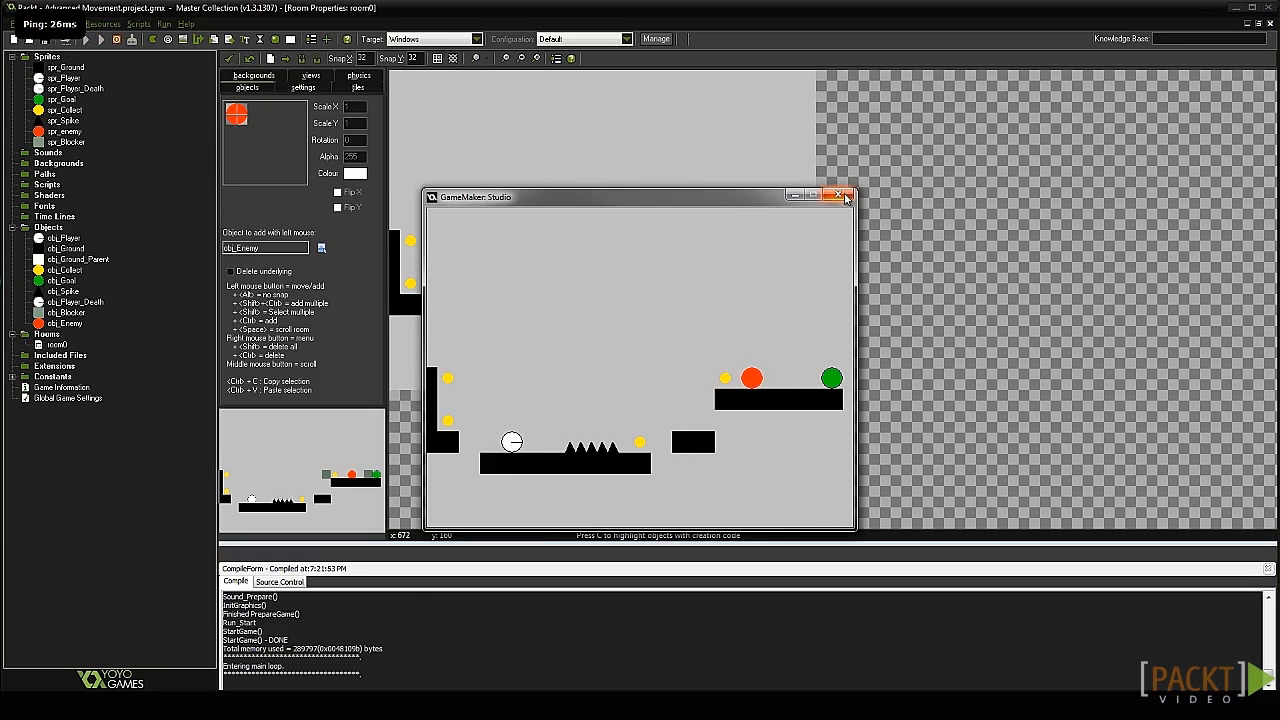
pyautogui.click(840, 196)
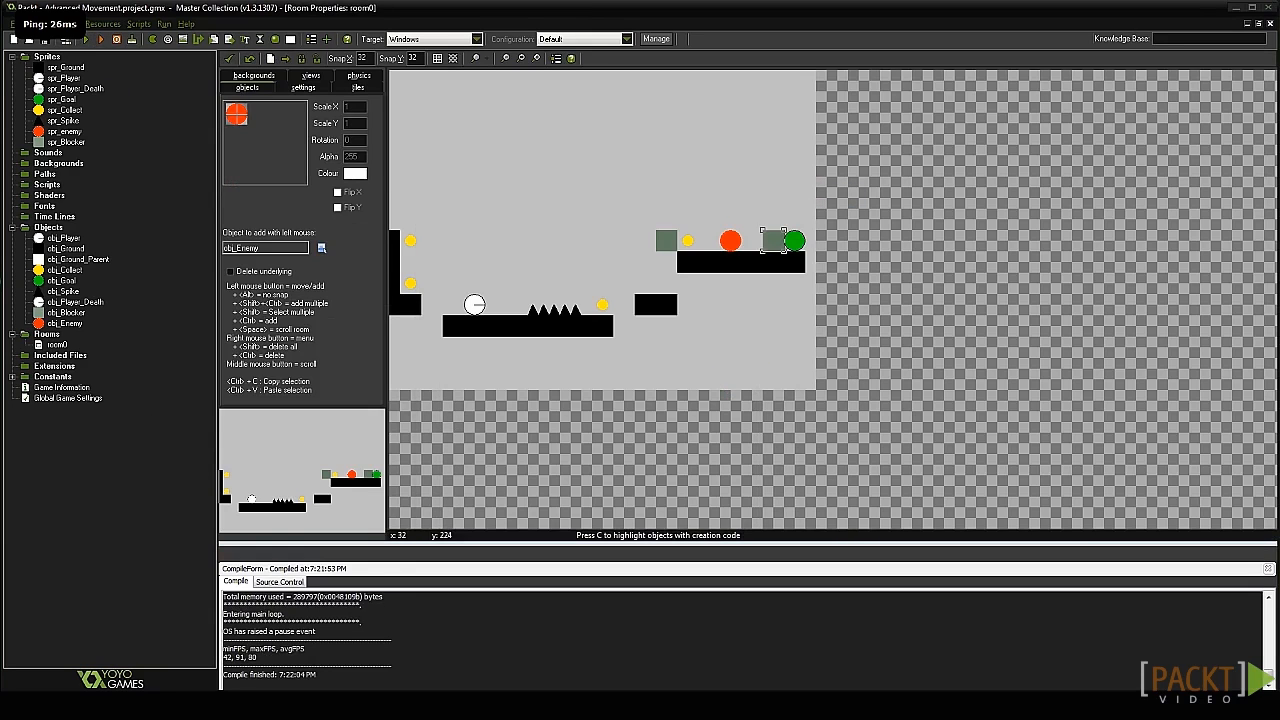
pyautogui.click(64, 238)
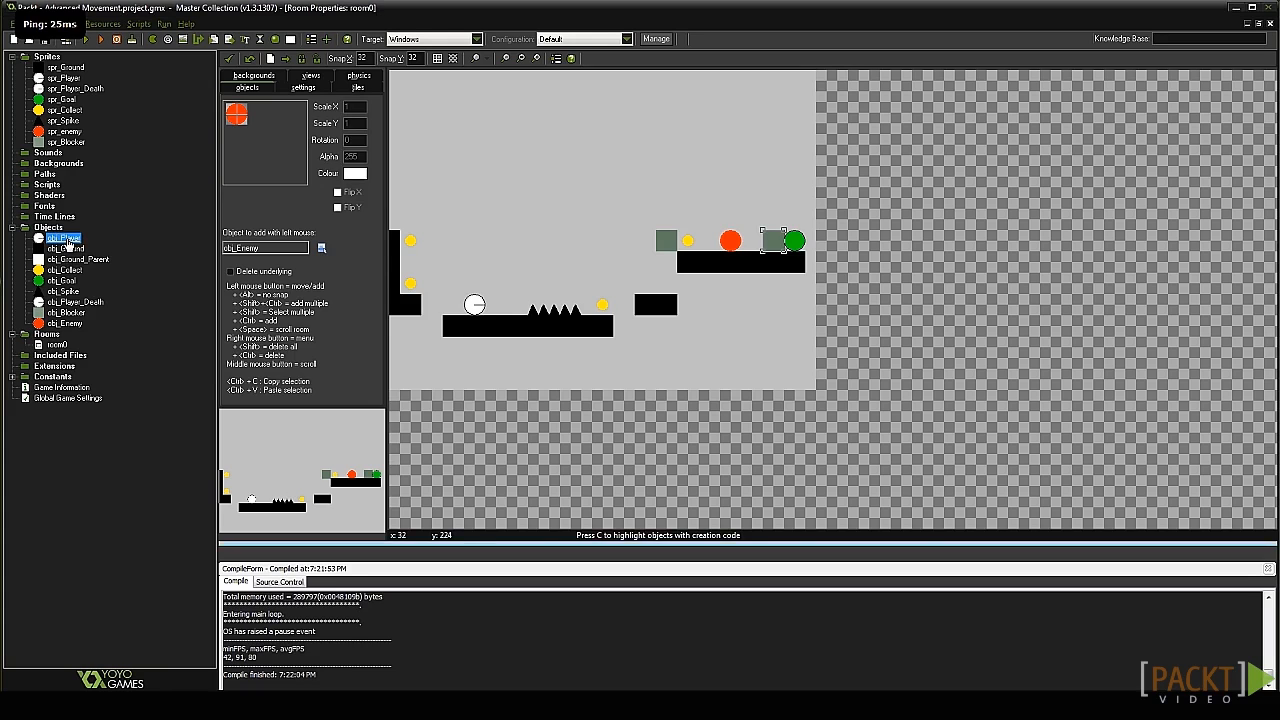
# Give obj_Player a collision event with obj_Enemy running code, then test-run the game.
pyautogui.doubleClick(62, 238)
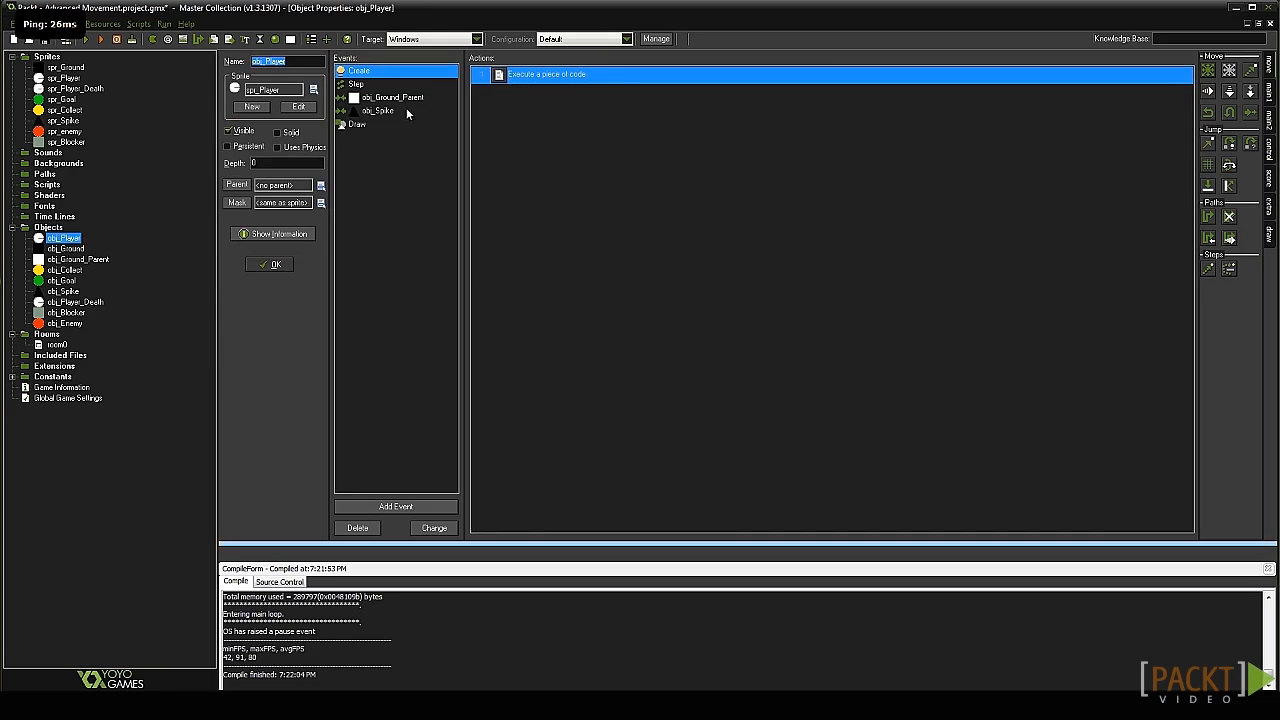
pyautogui.moveTo(380, 116)
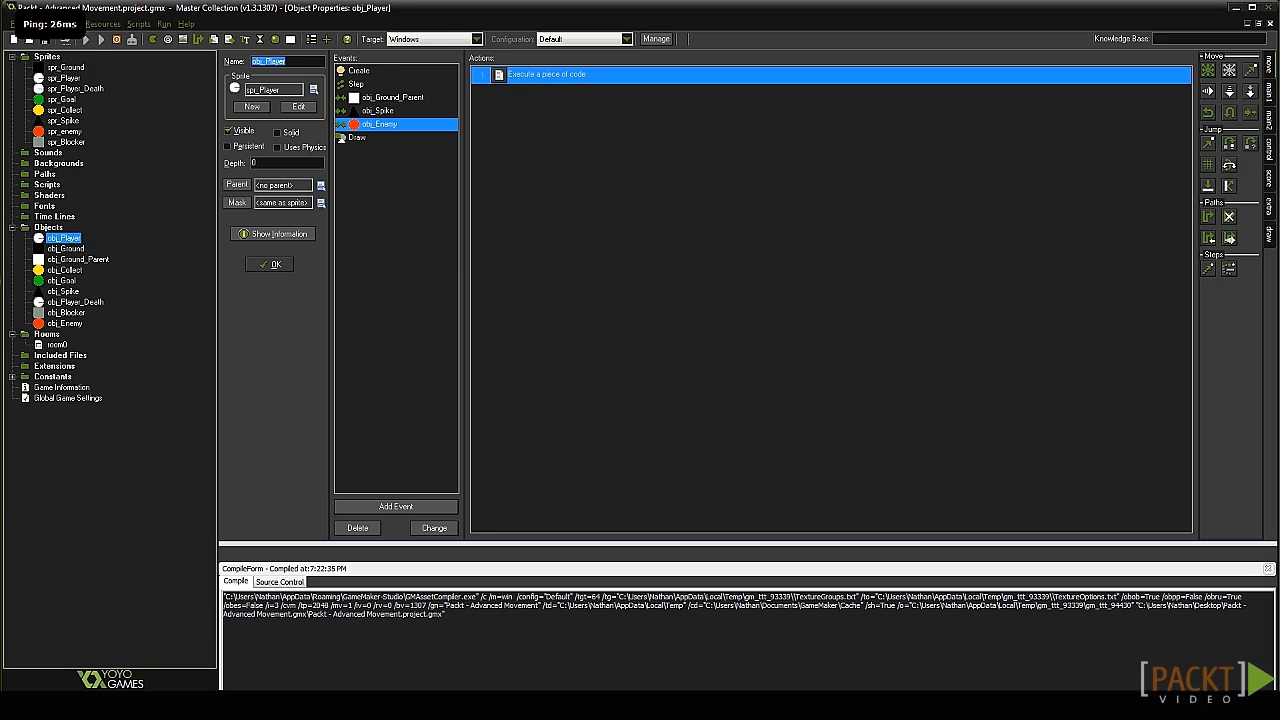
pyautogui.click(100, 40)
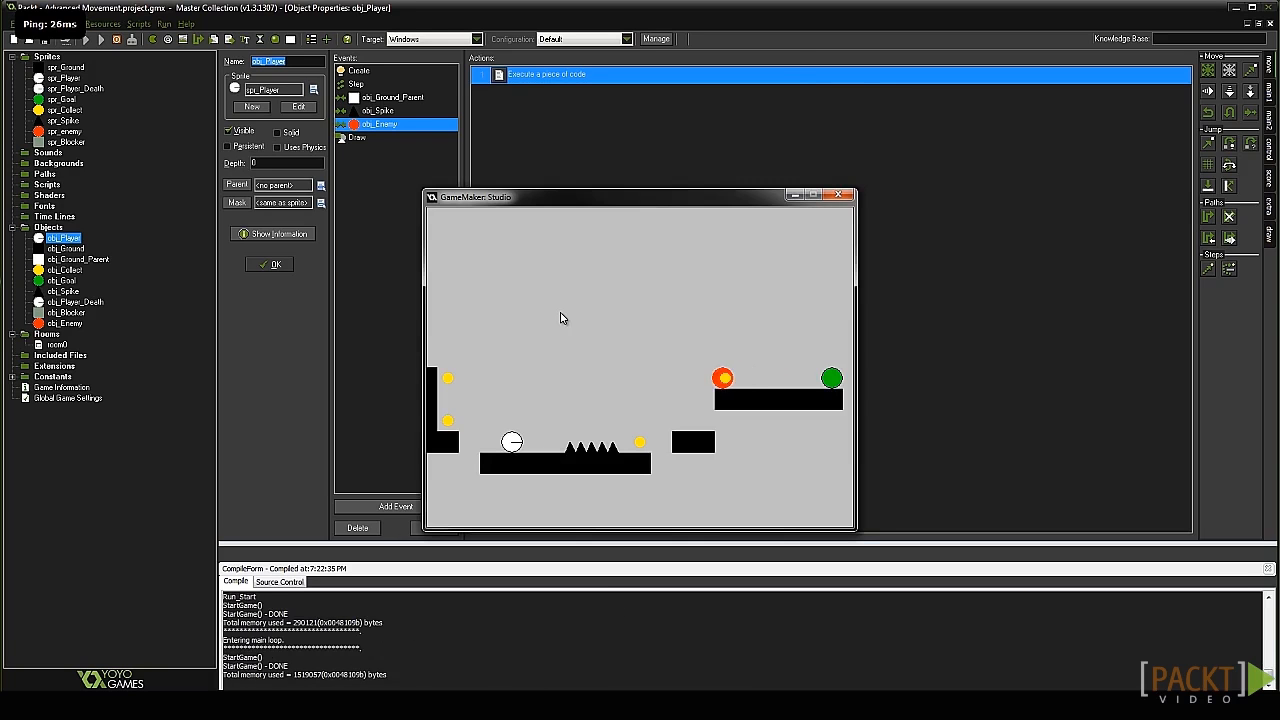